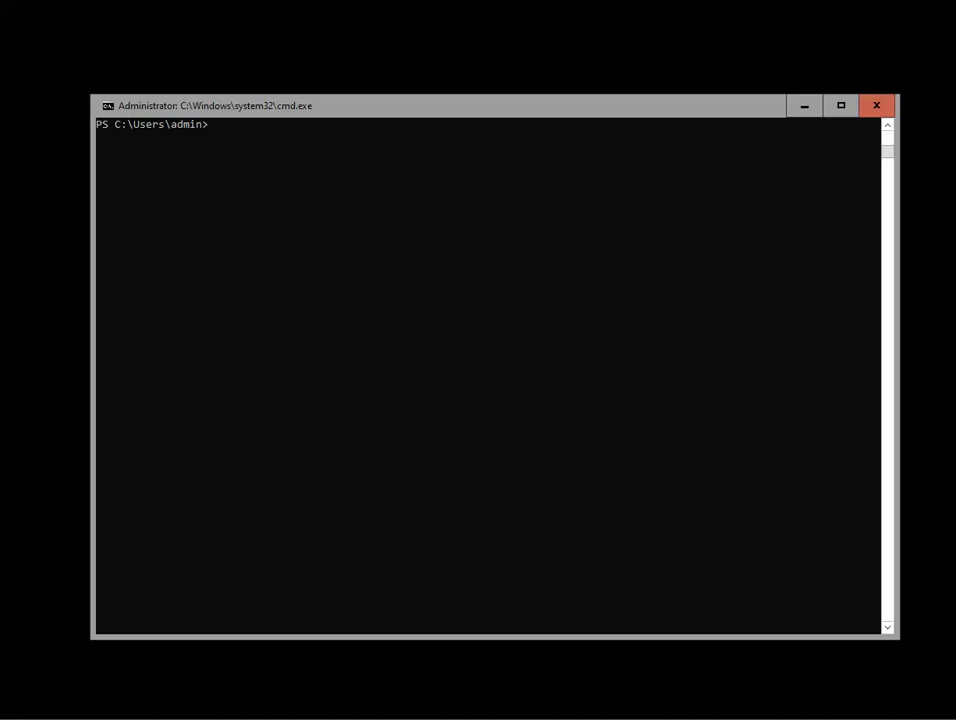
- Launch Registry Editor with regedit from the PowerShell prompt
text(rege)
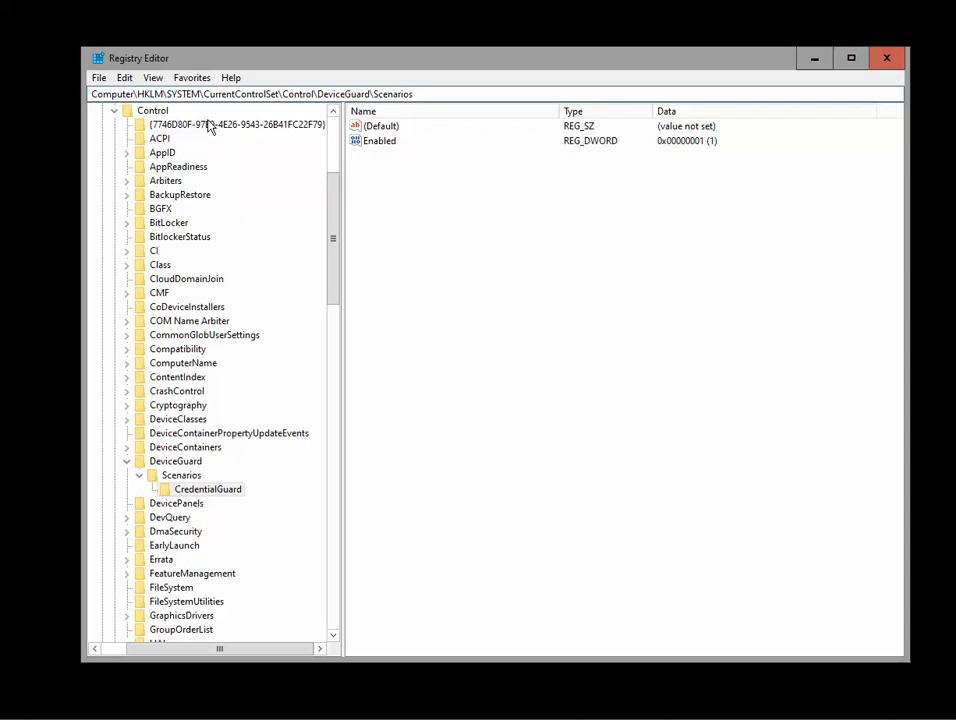
- View the Scenarios key, then its CredentialGuard subkey with Enabled set to 1
click(181, 475)
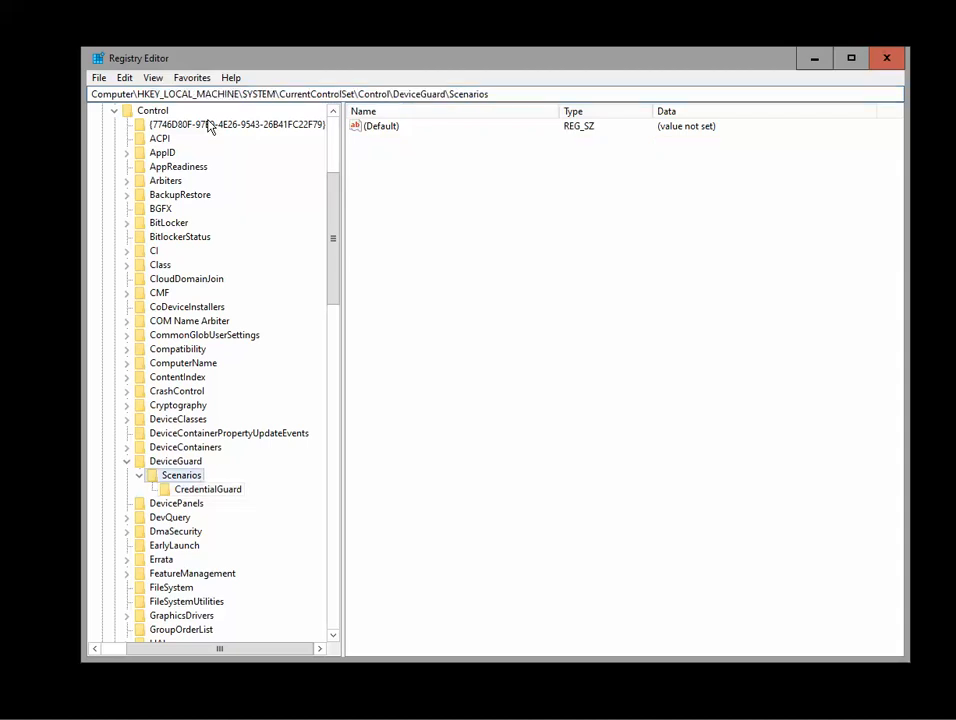
mouse_move(222, 543)
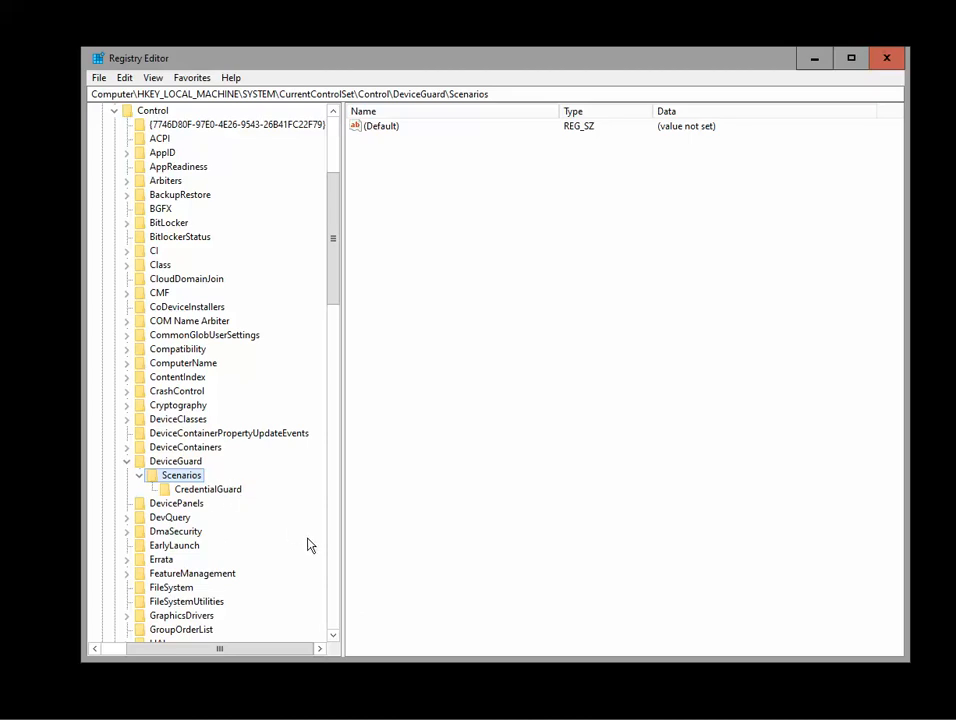
mouse_move(453, 563)
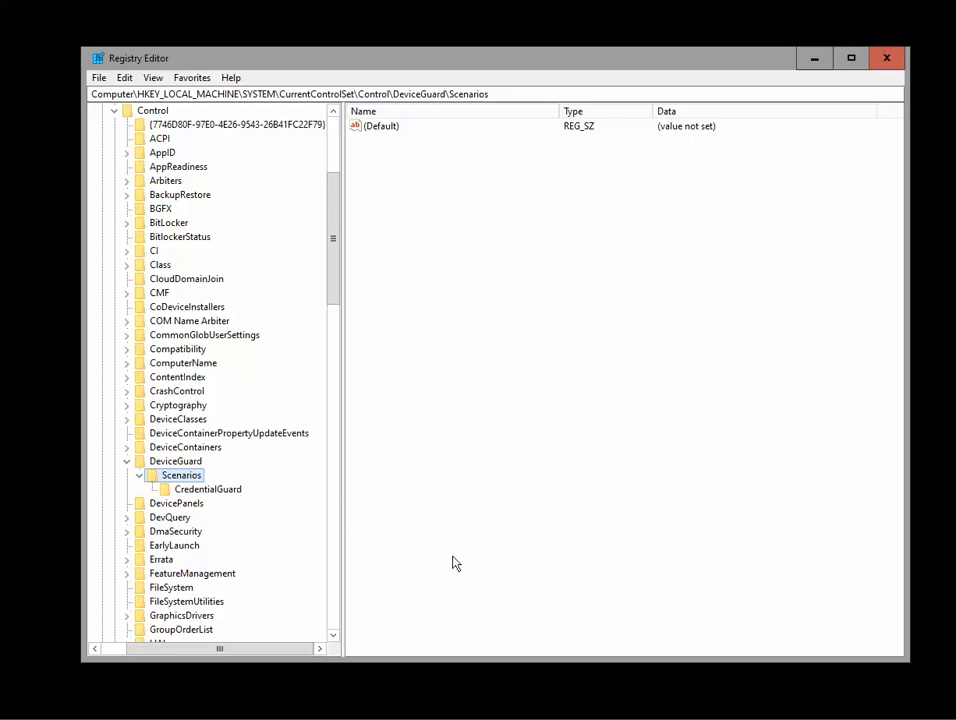
mouse_move(530, 506)
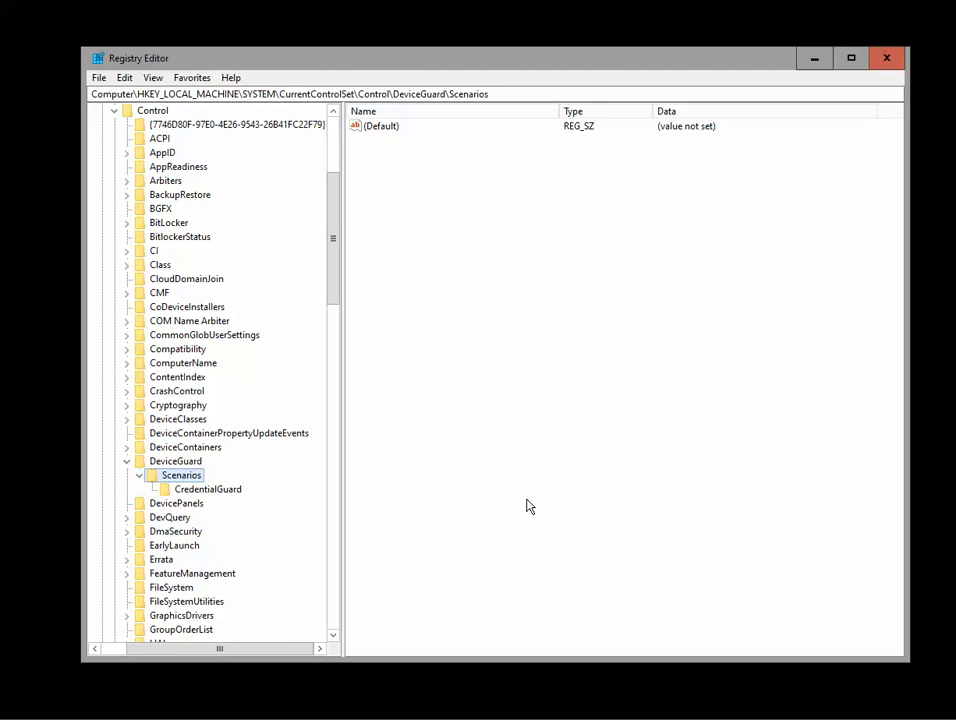
mouse_move(463, 510)
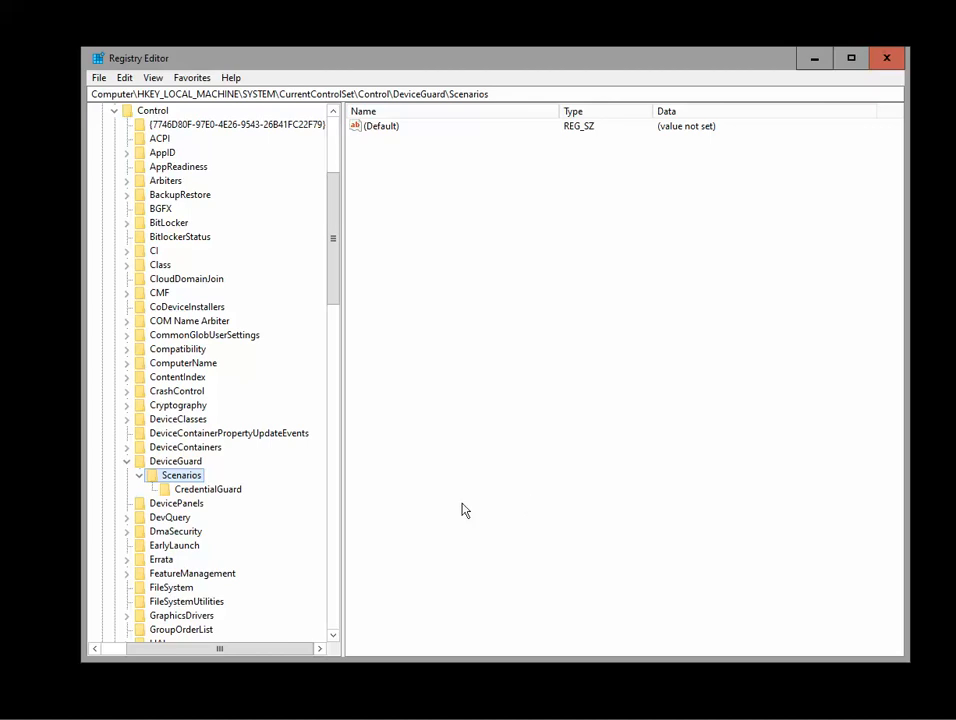
click(208, 489)
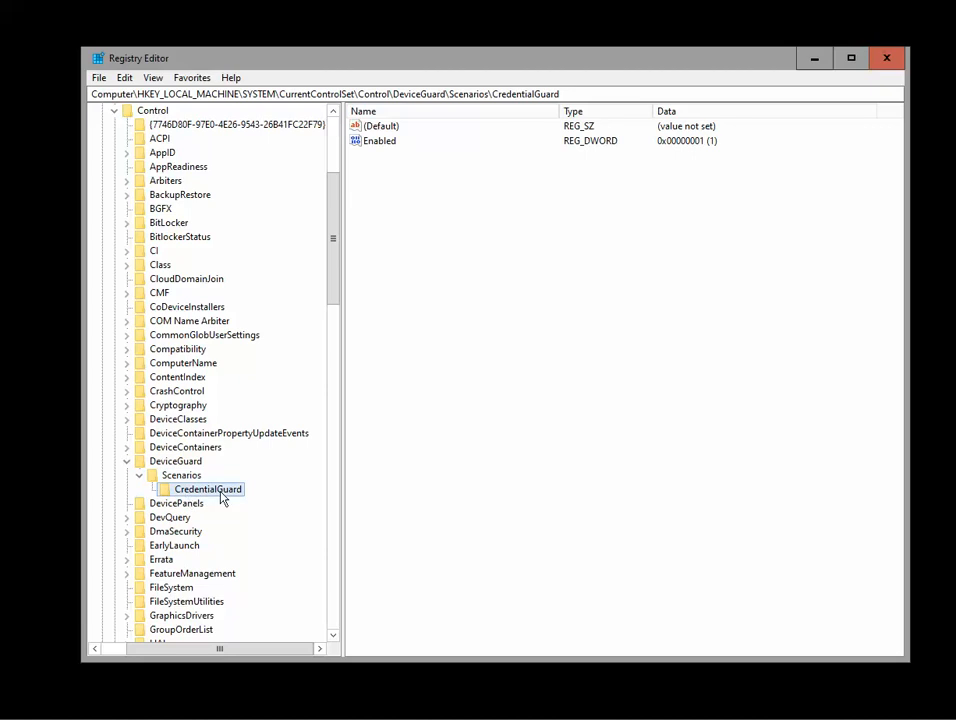
mouse_move(185, 509)
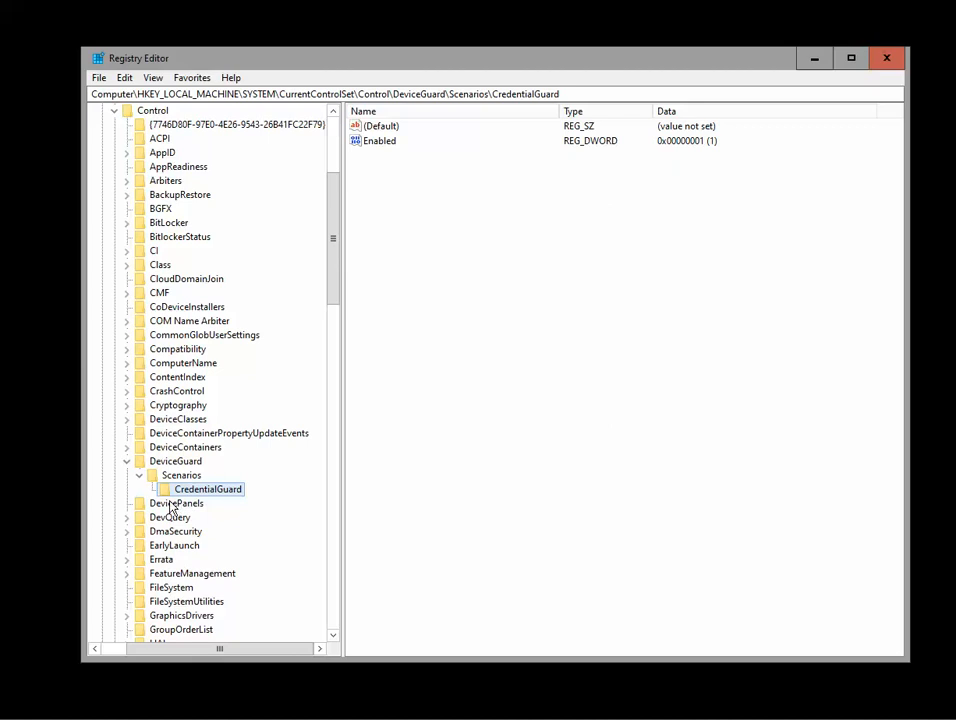
mouse_move(232, 507)
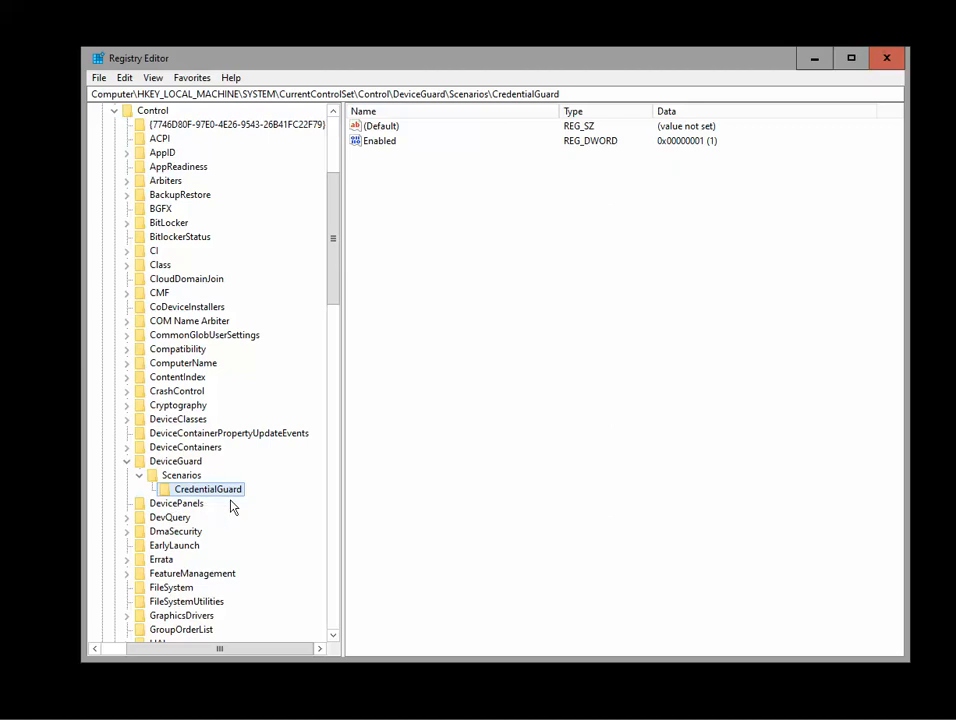
mouse_move(296, 527)
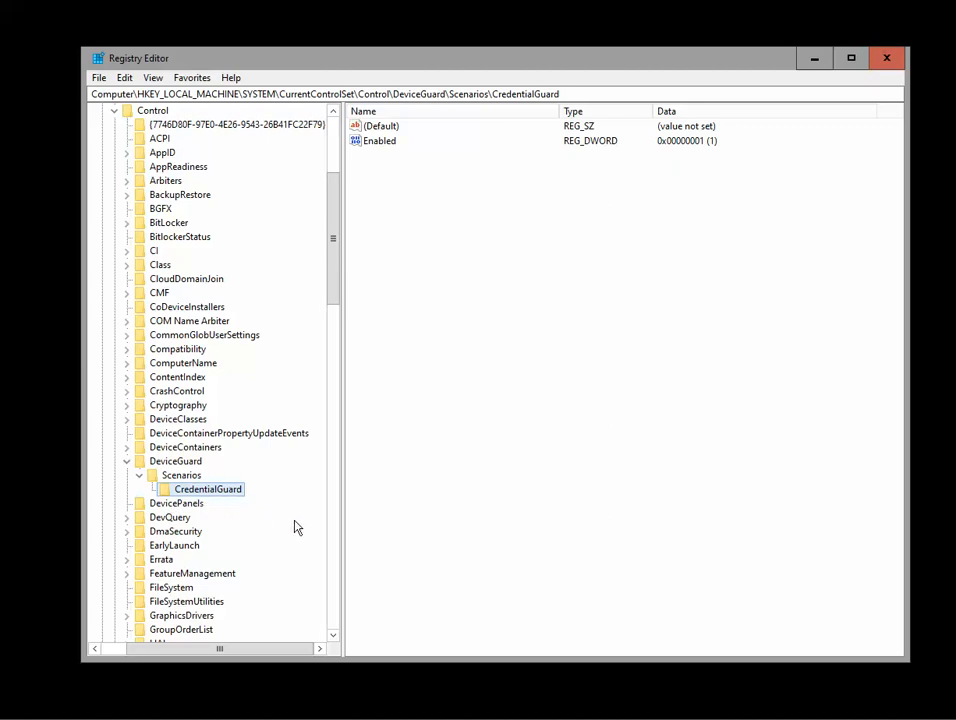
mouse_move(272, 524)
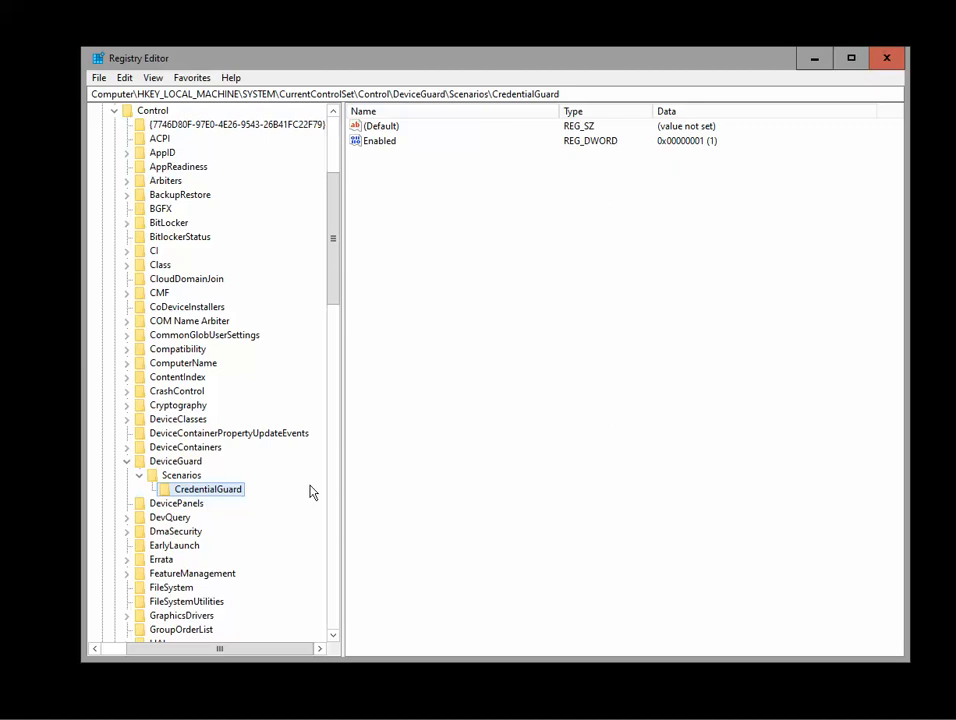
mouse_move(446, 327)
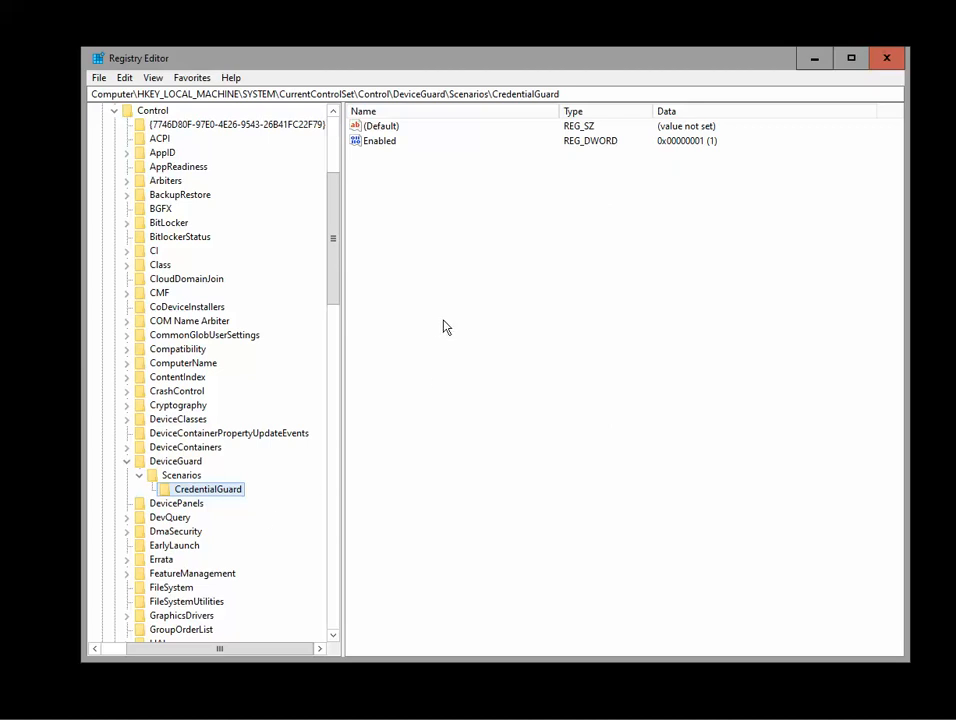
mouse_move(447, 283)
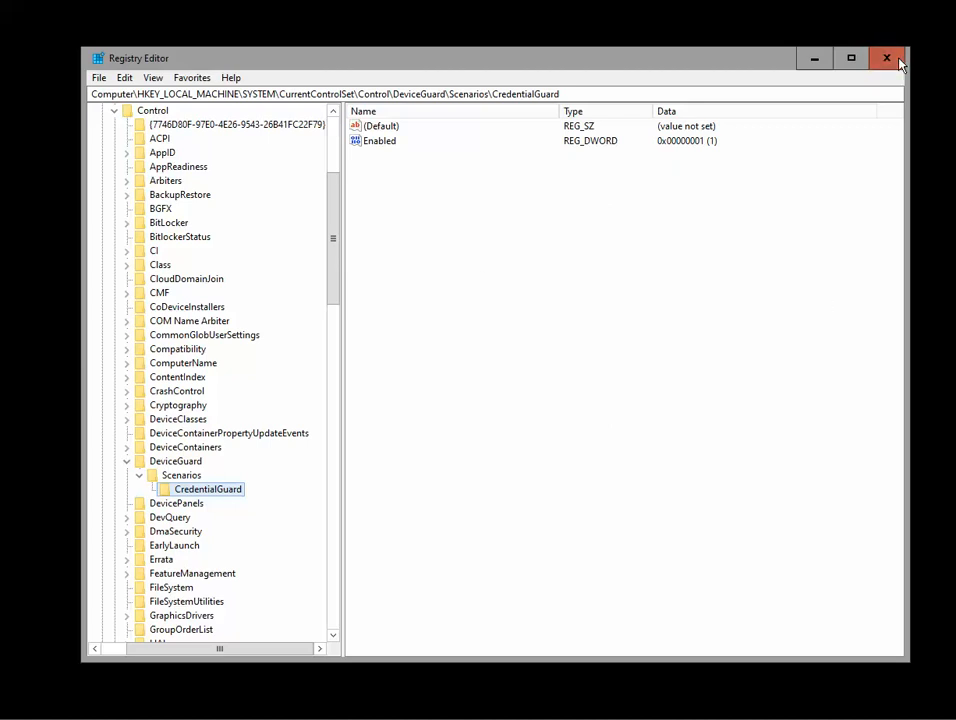
- Close the Registry Editor window
click(886, 57)
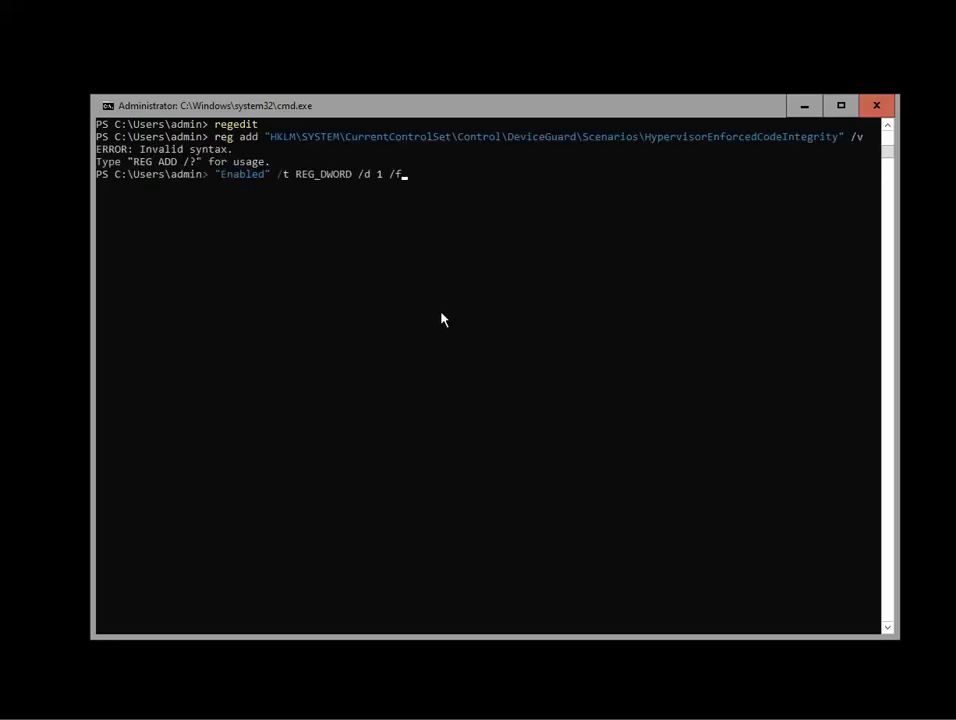
mouse_move(658, 131)
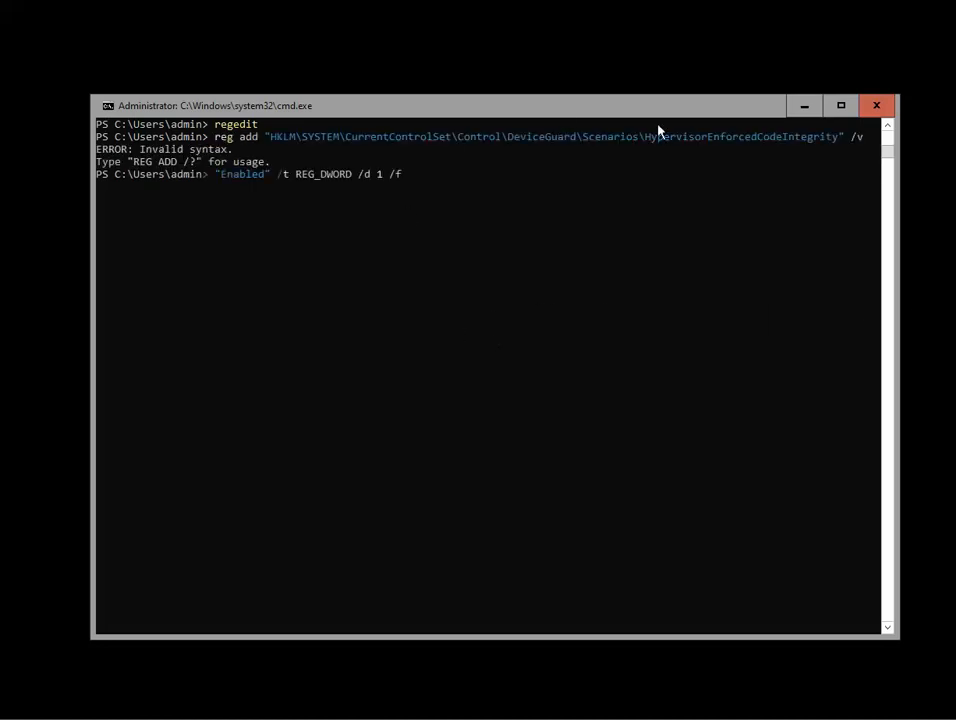
mouse_move(424, 204)
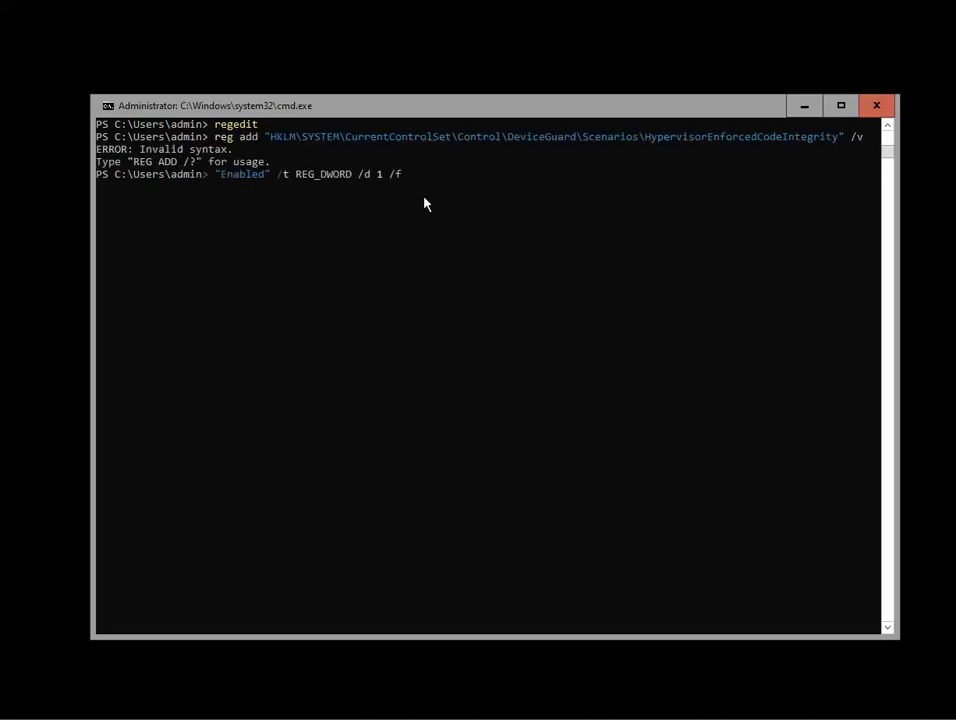
mouse_move(650, 310)
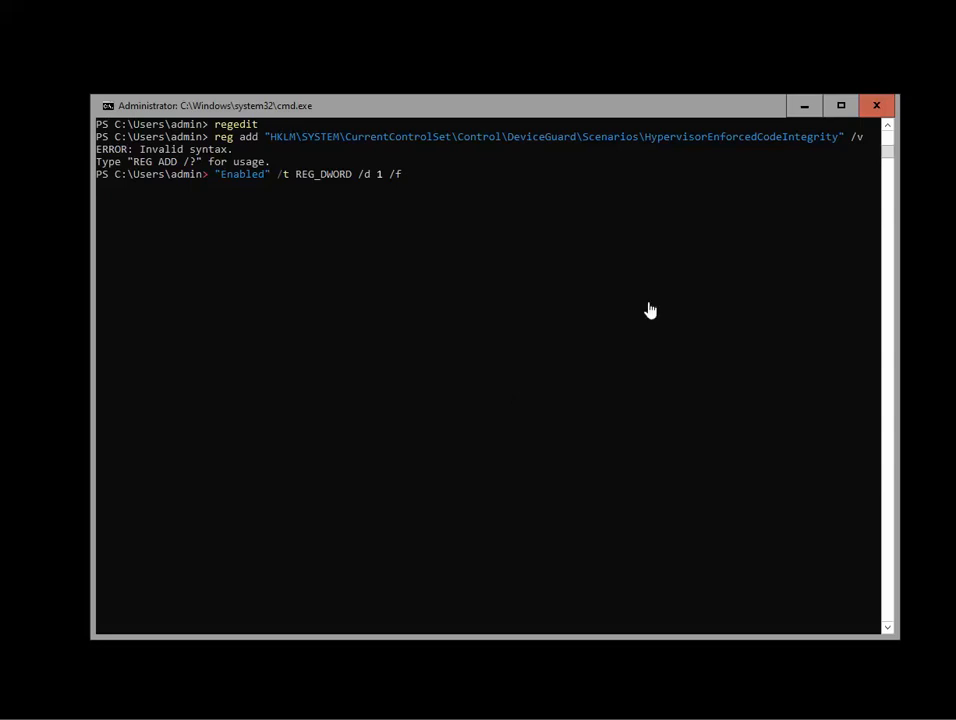
mouse_move(434, 203)
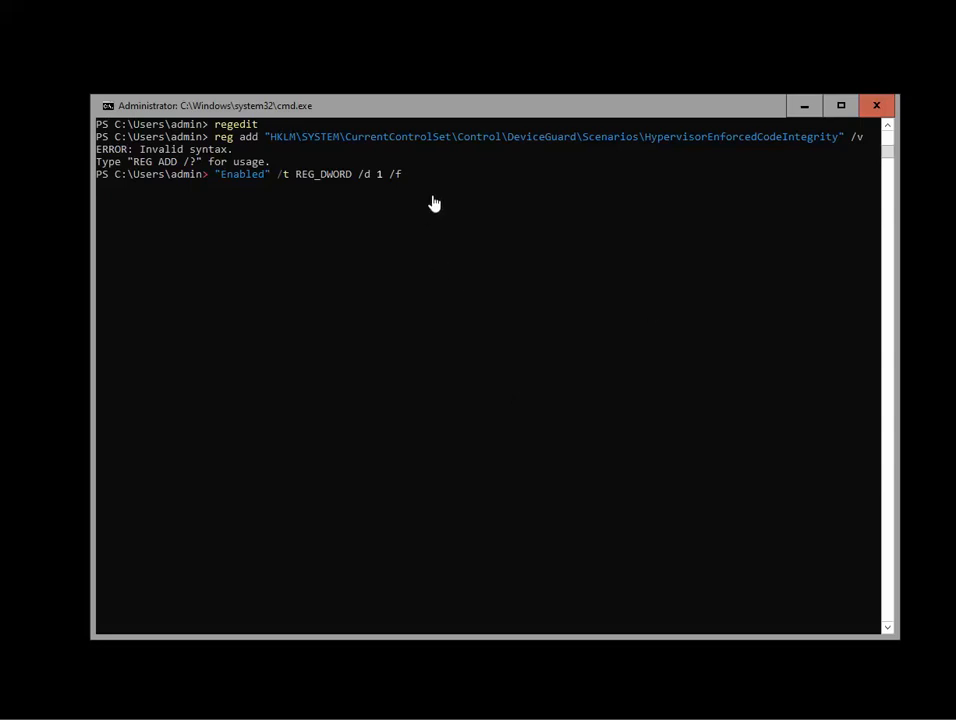
mouse_move(878, 14)
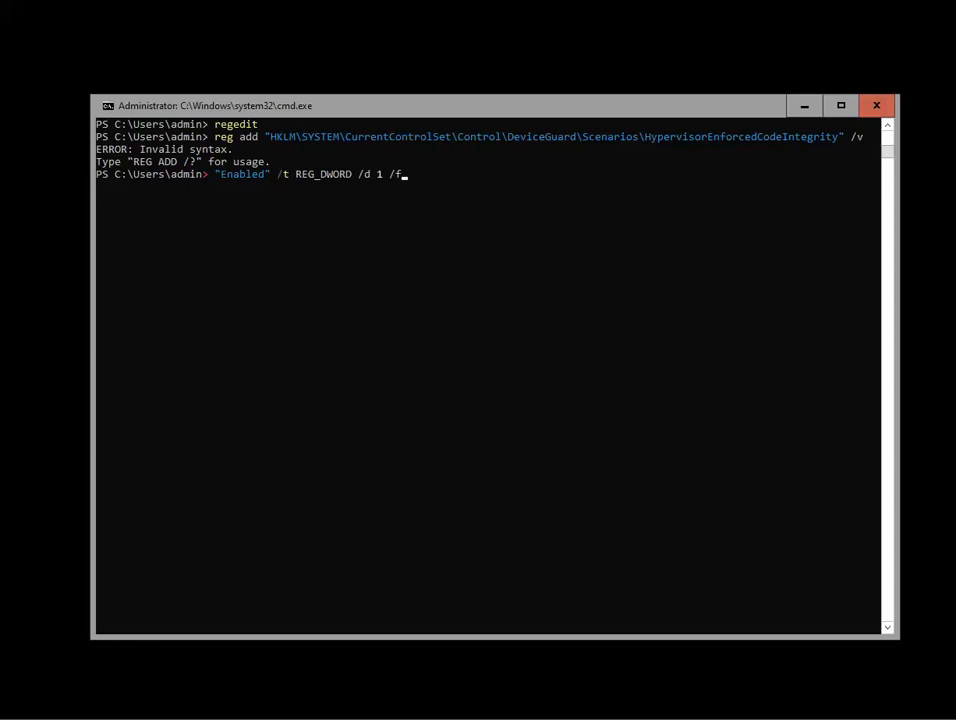
mouse_move(451, 303)
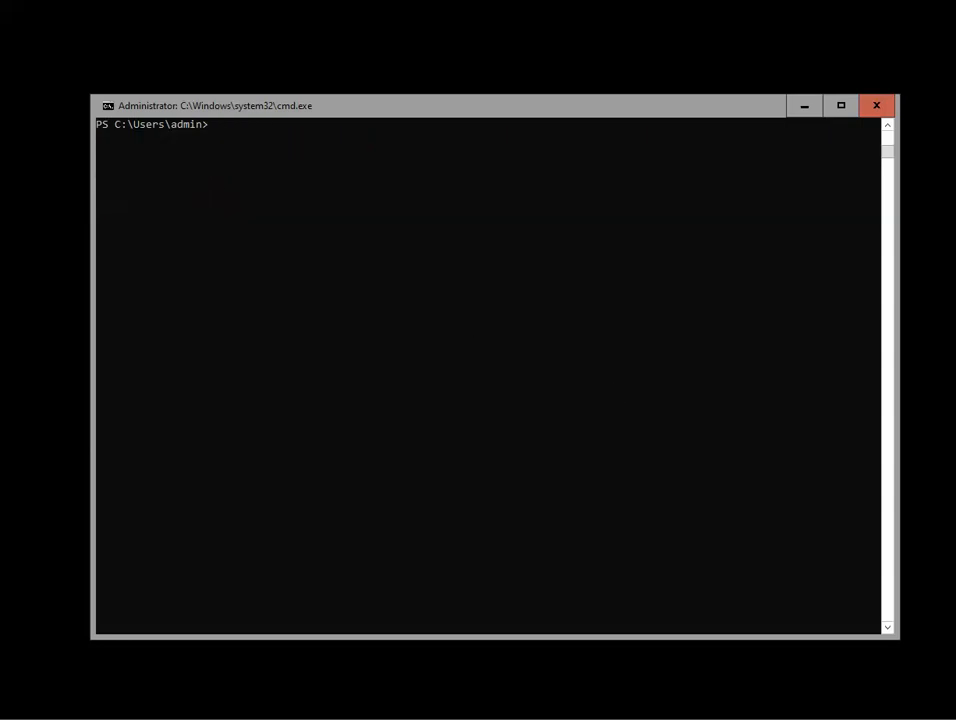
mouse_move(529, 364)
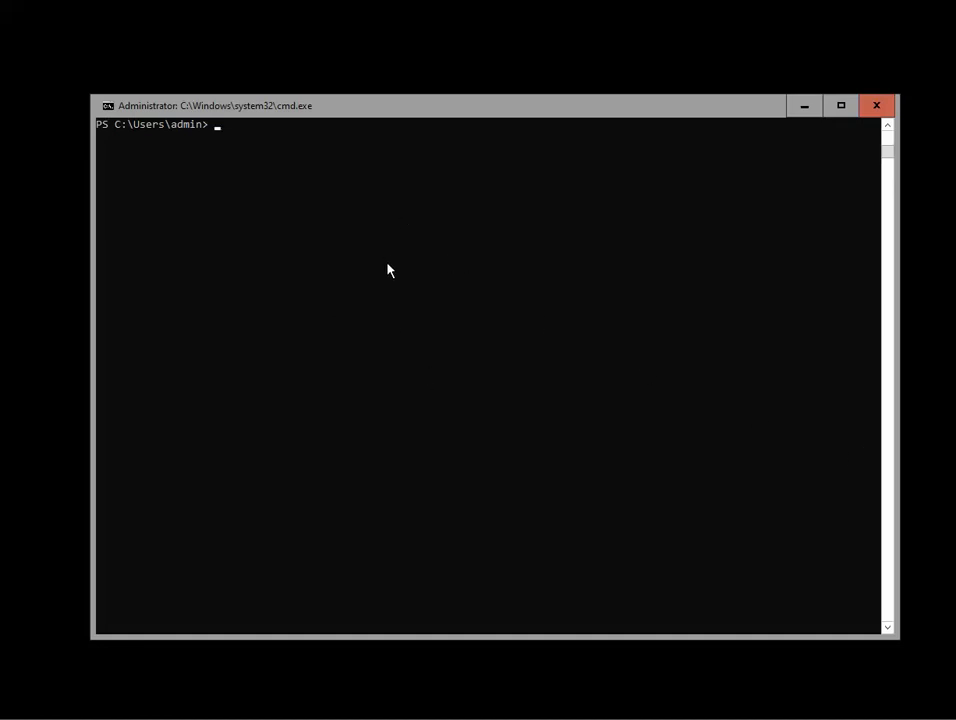
mouse_move(375, 244)
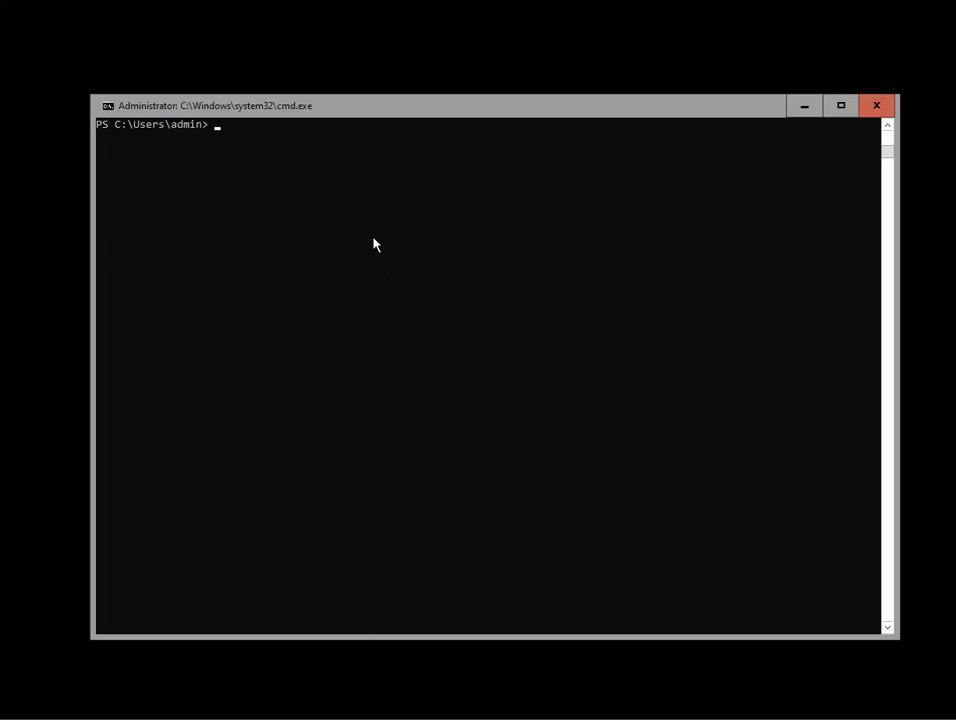
mouse_move(483, 341)
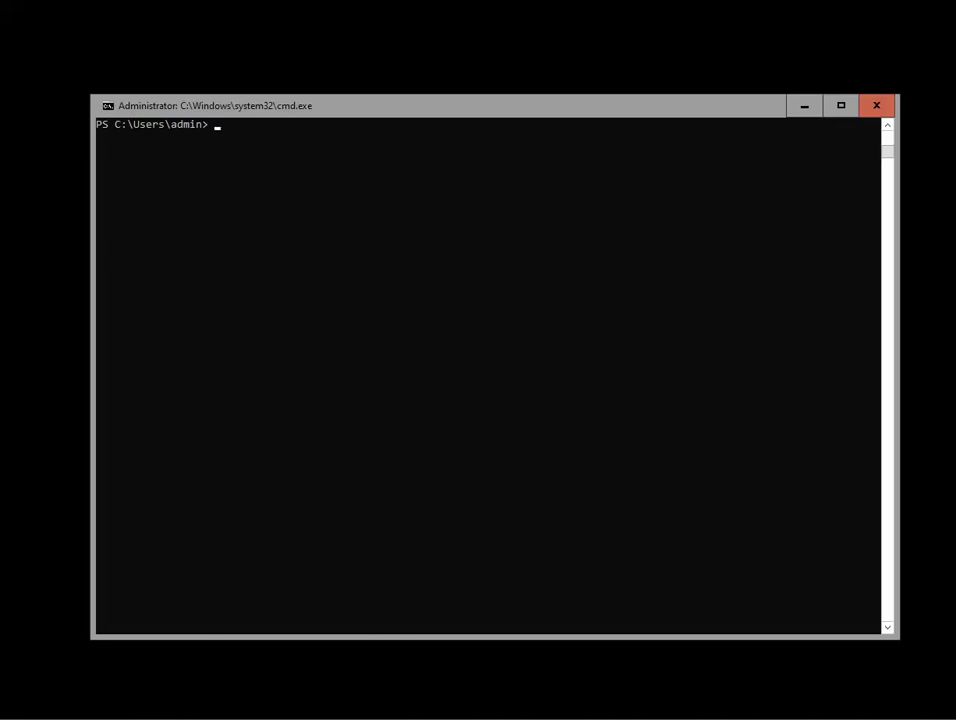
mouse_move(471, 248)
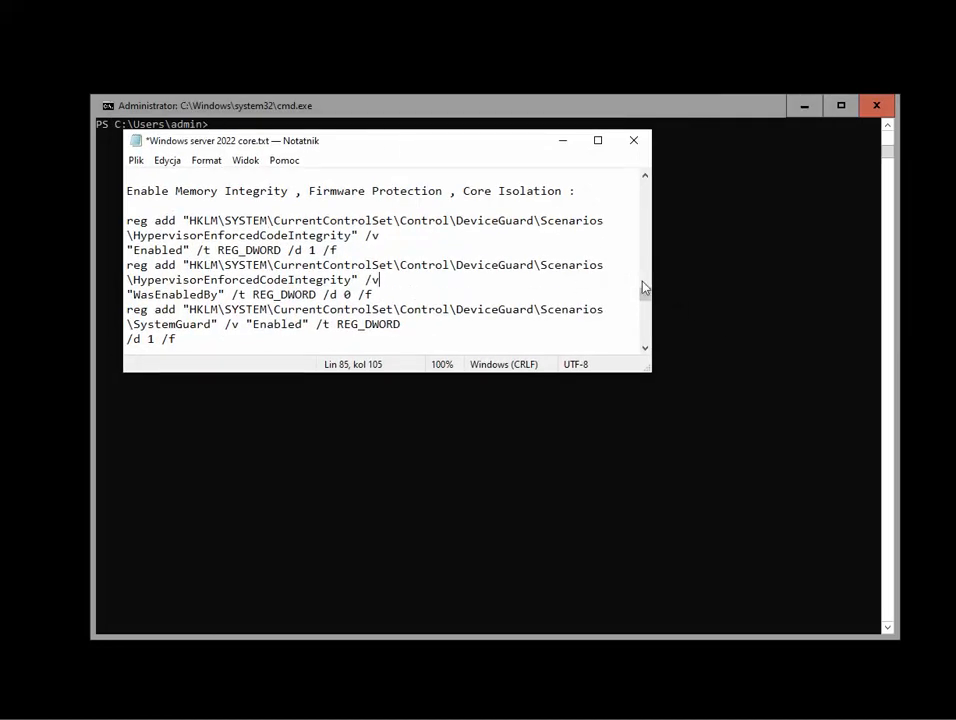
- Select the SystemGuard reg add lines, then close the Notepad registry notes
scroll(down, 3)
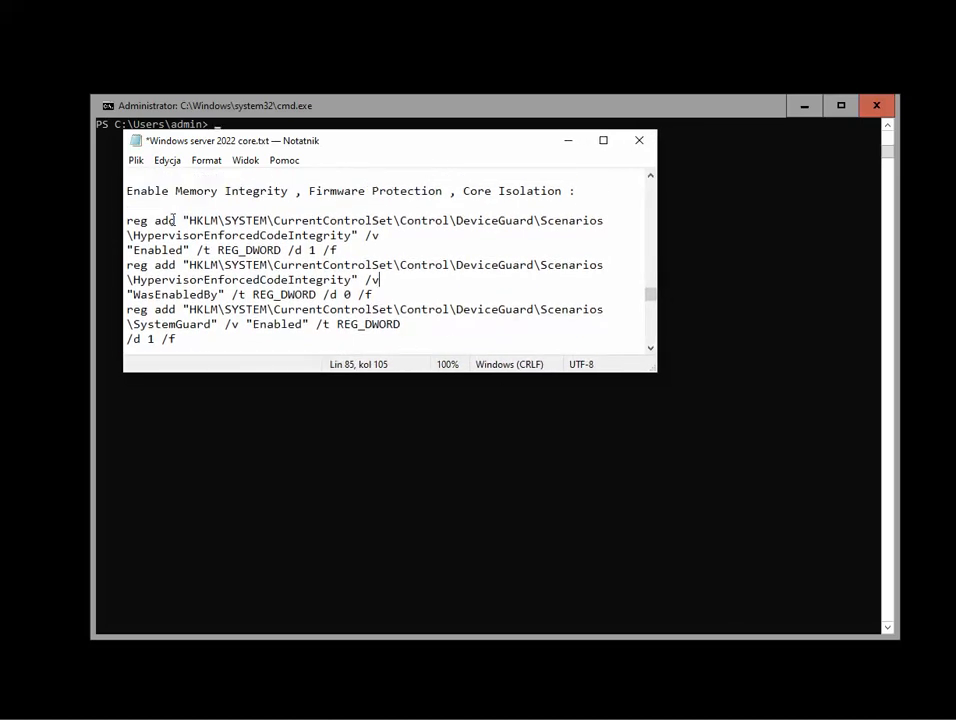
drag(127, 220, 338, 249)
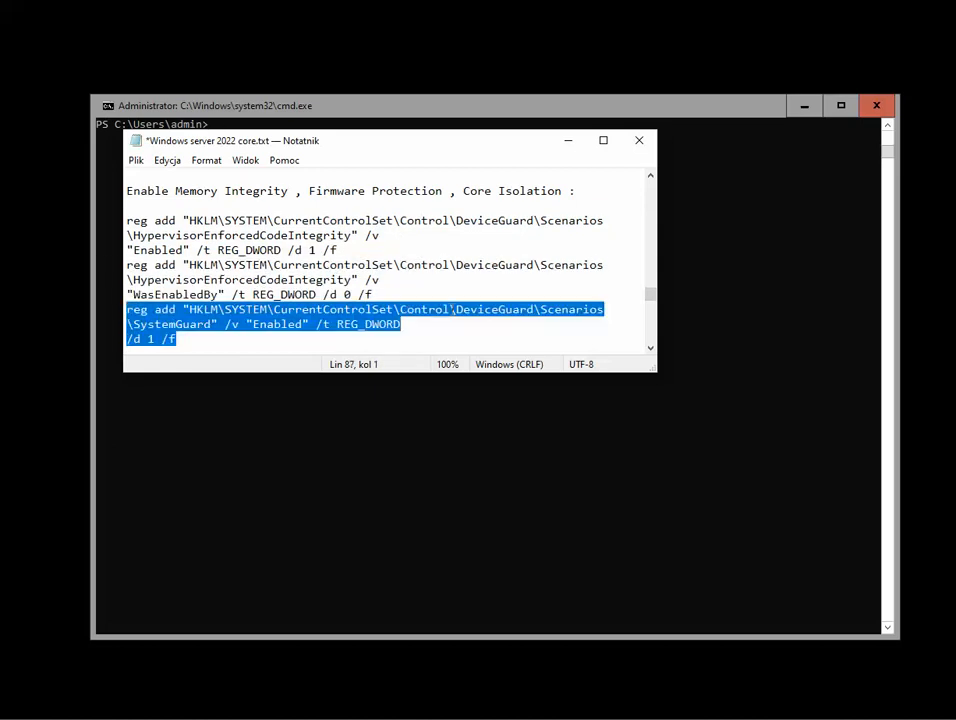
mouse_move(477, 335)
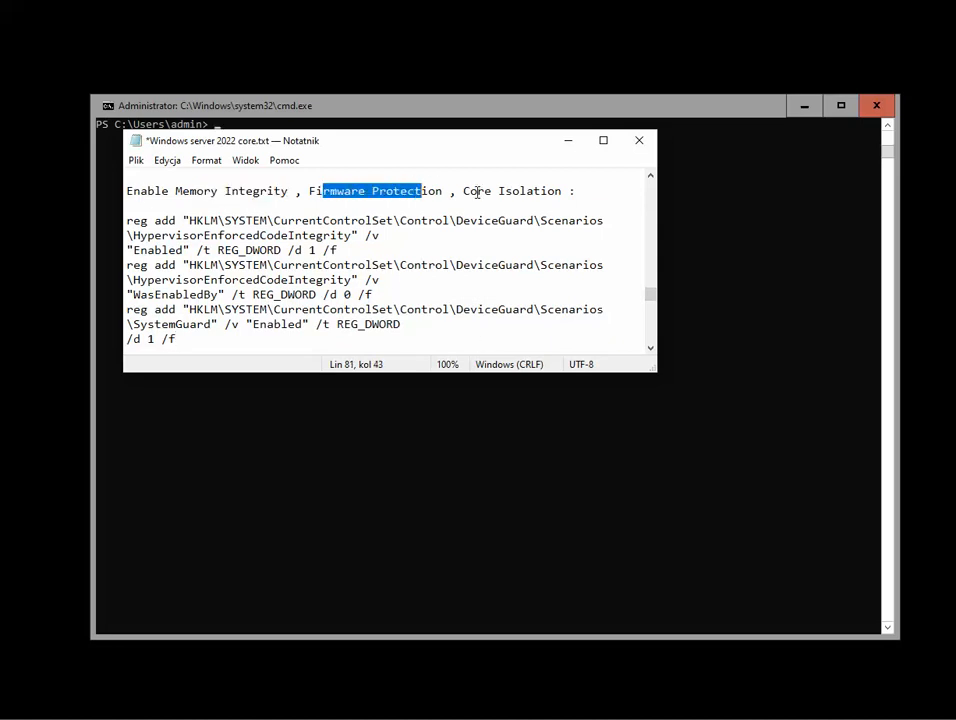
click(639, 140)
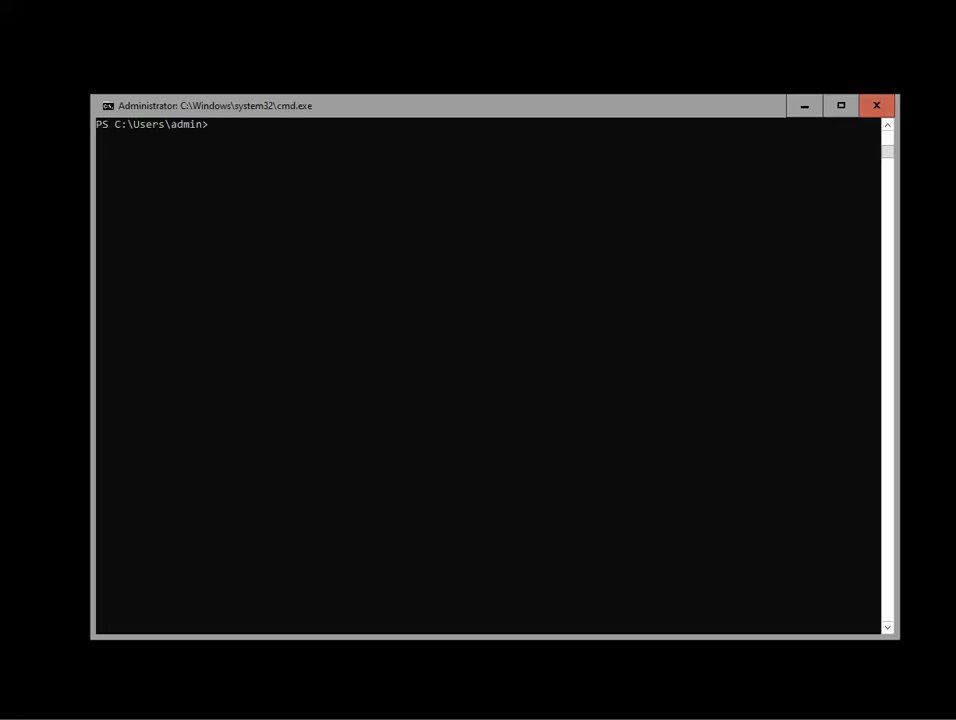
- Run msinfo32 to open System Information on the System Summary
key(Enter)
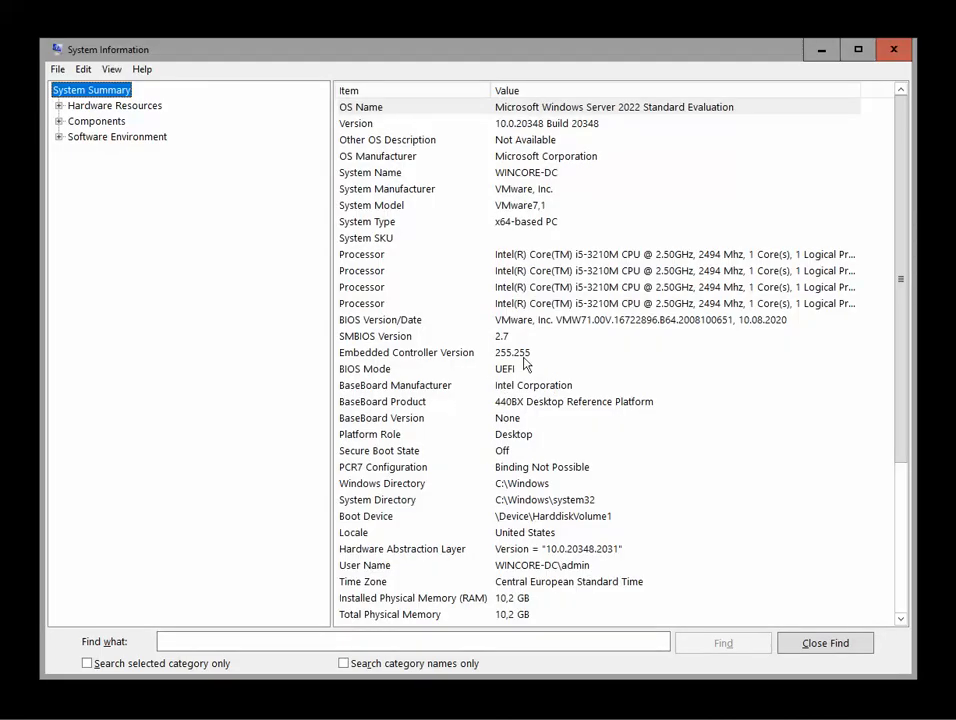
mouse_move(367, 388)
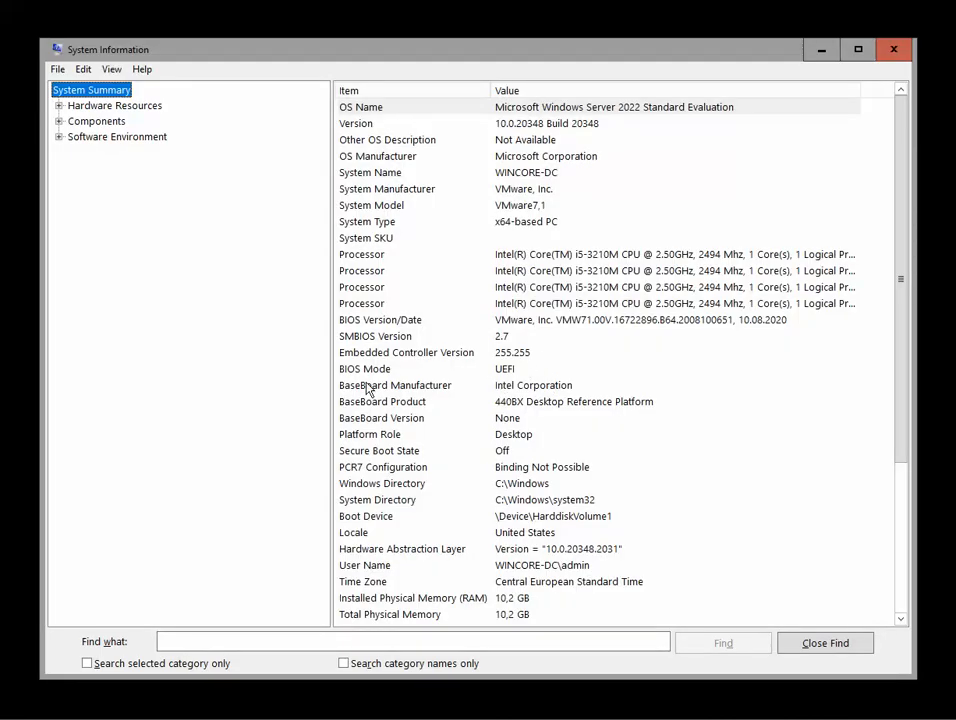
mouse_move(312, 245)
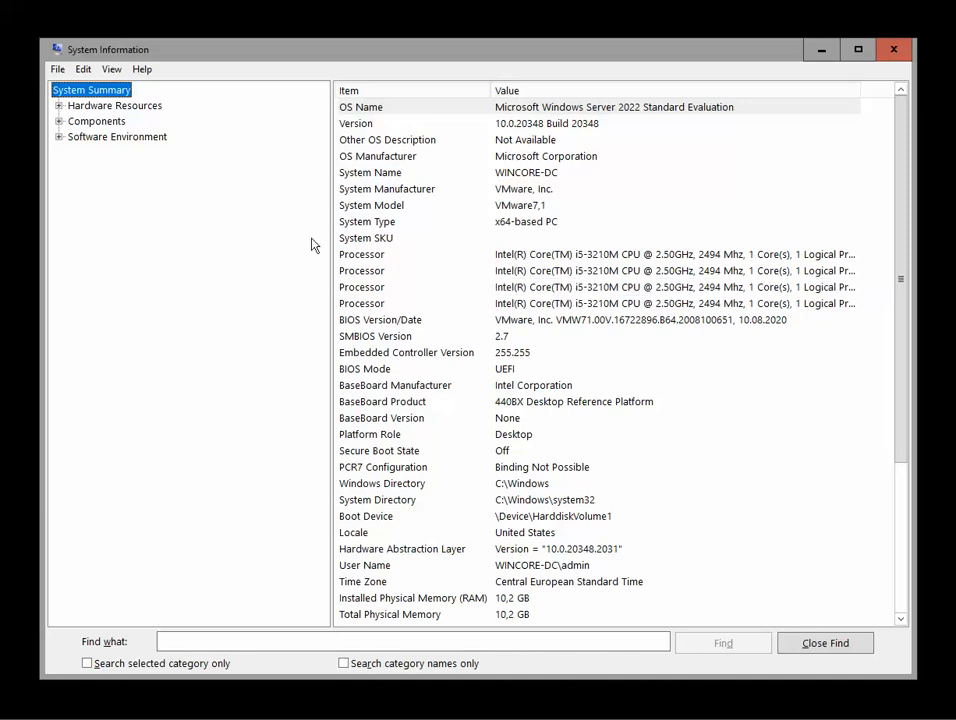
mouse_move(209, 250)
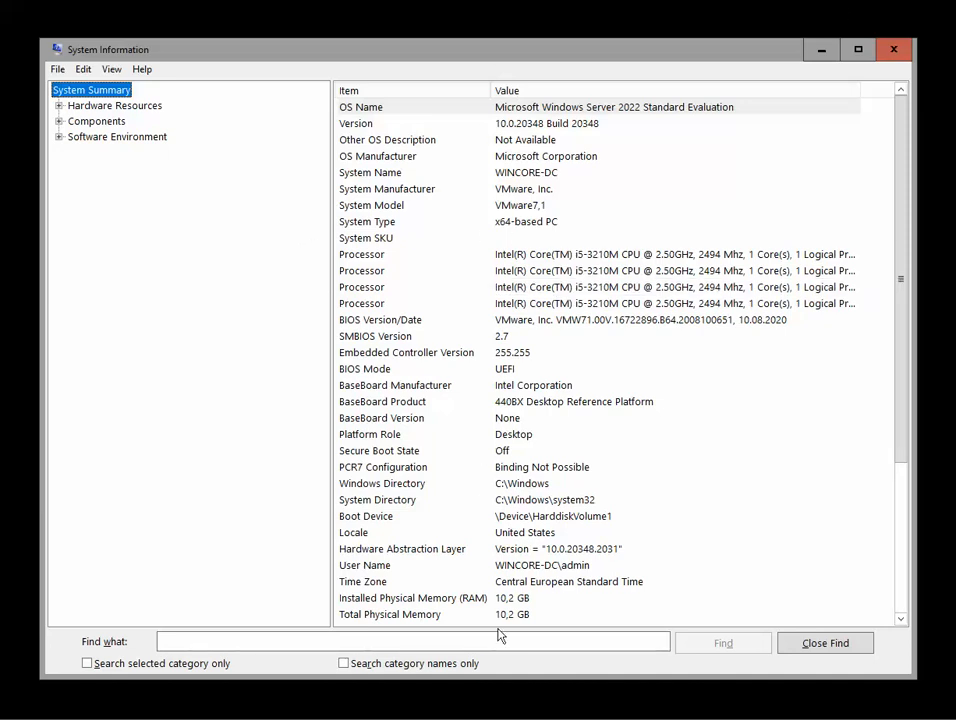
scroll(down, 3)
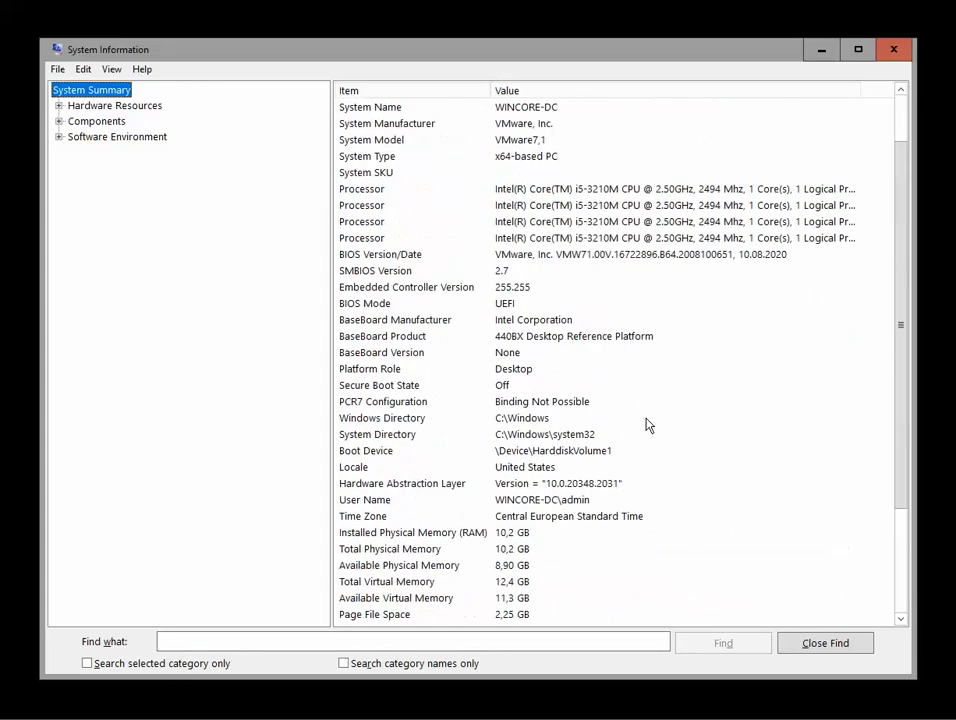
scroll(up, 3)
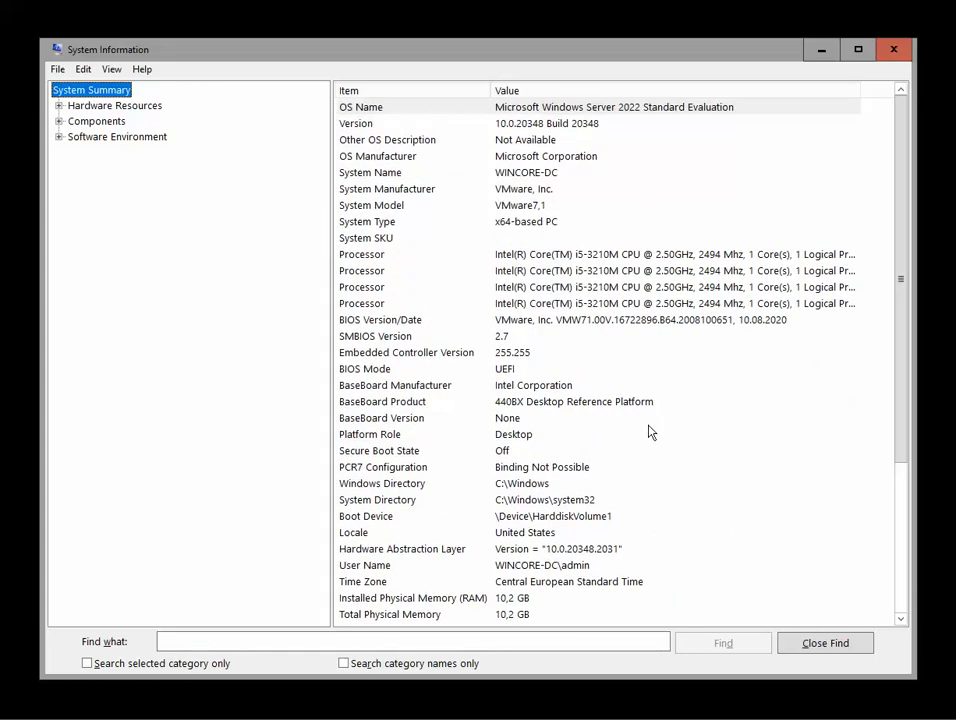
scroll(down, 3)
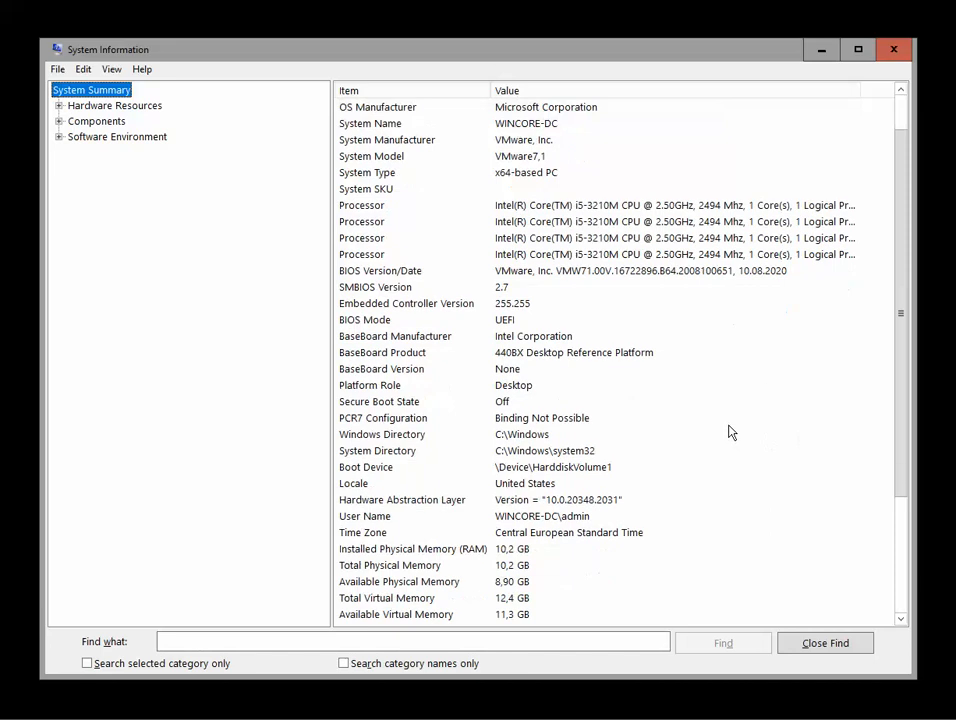
scroll(down, 3)
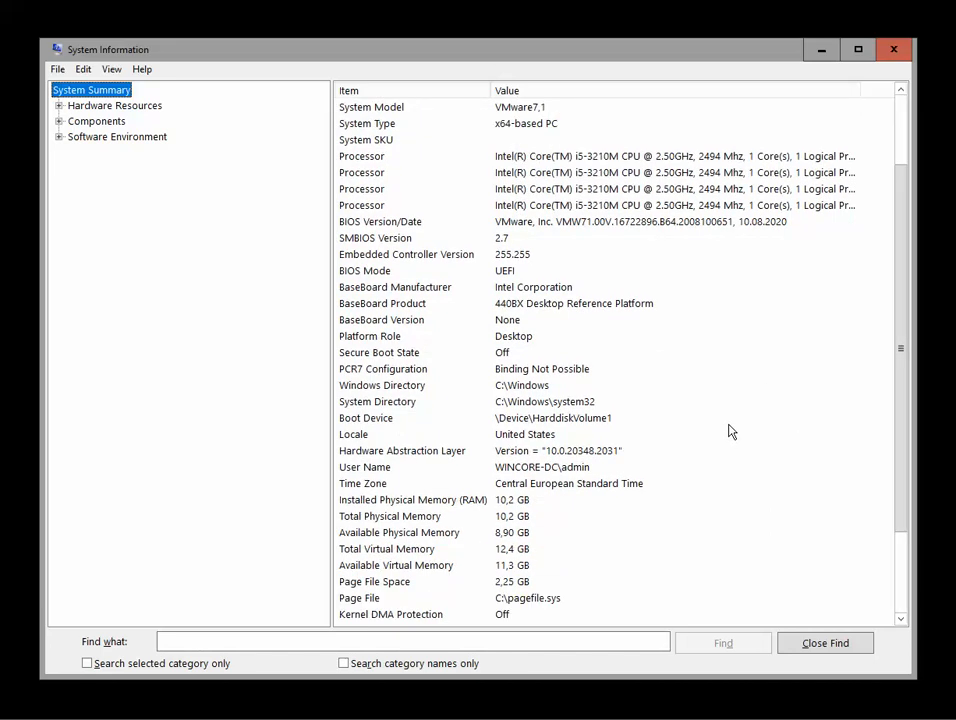
scroll(up, 3)
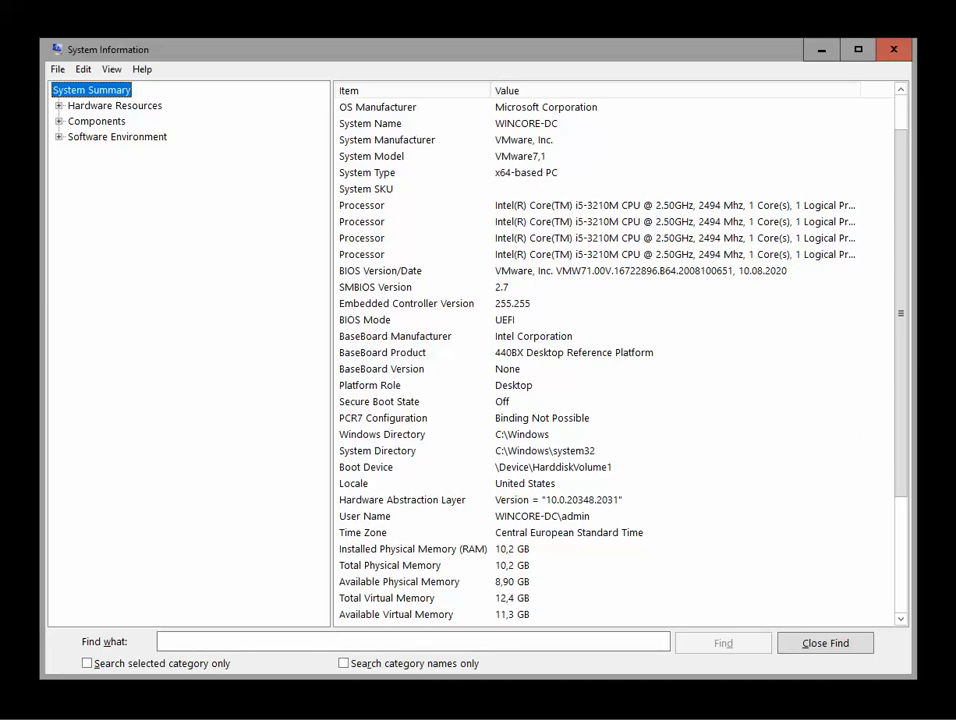
click(412, 641)
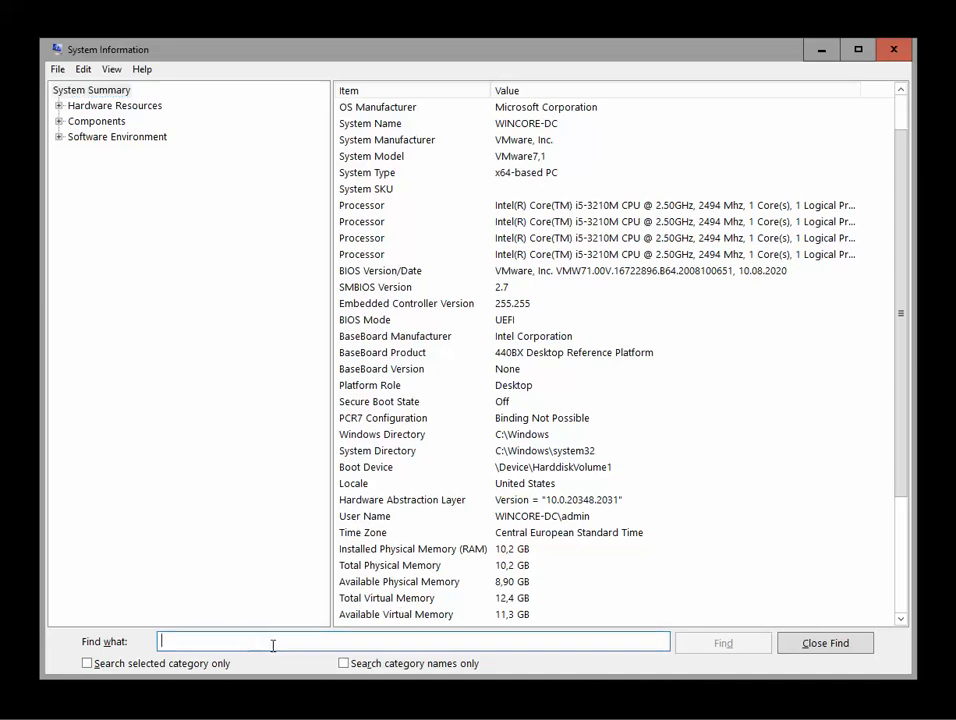
- Find Secure Boot State, then Kernel DMA Protection, both reading Off
text(Secure Boot State)
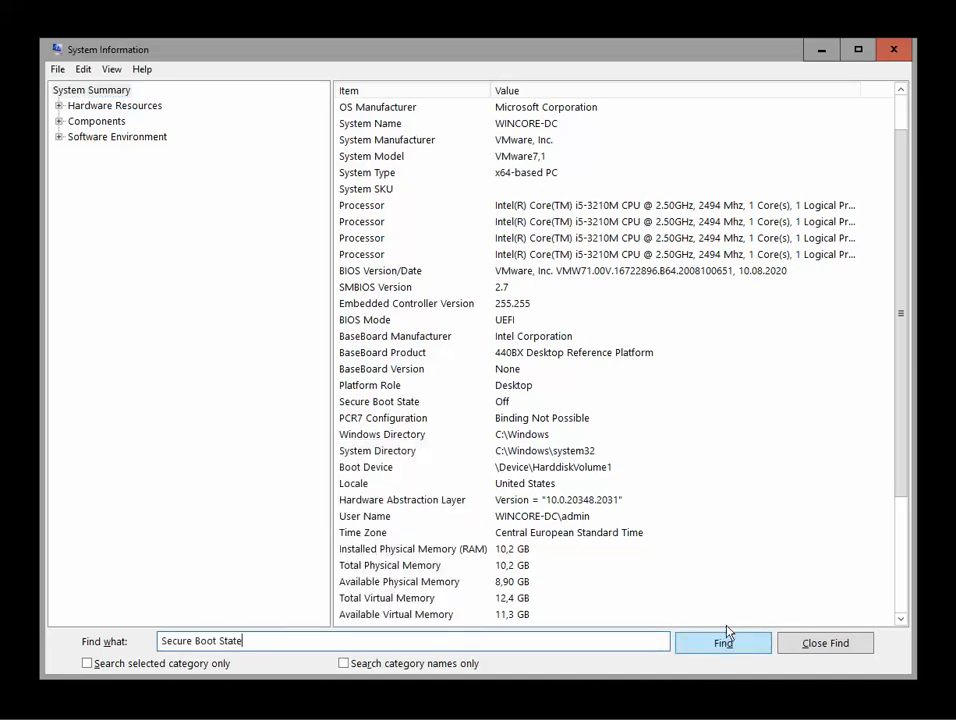
click(723, 642)
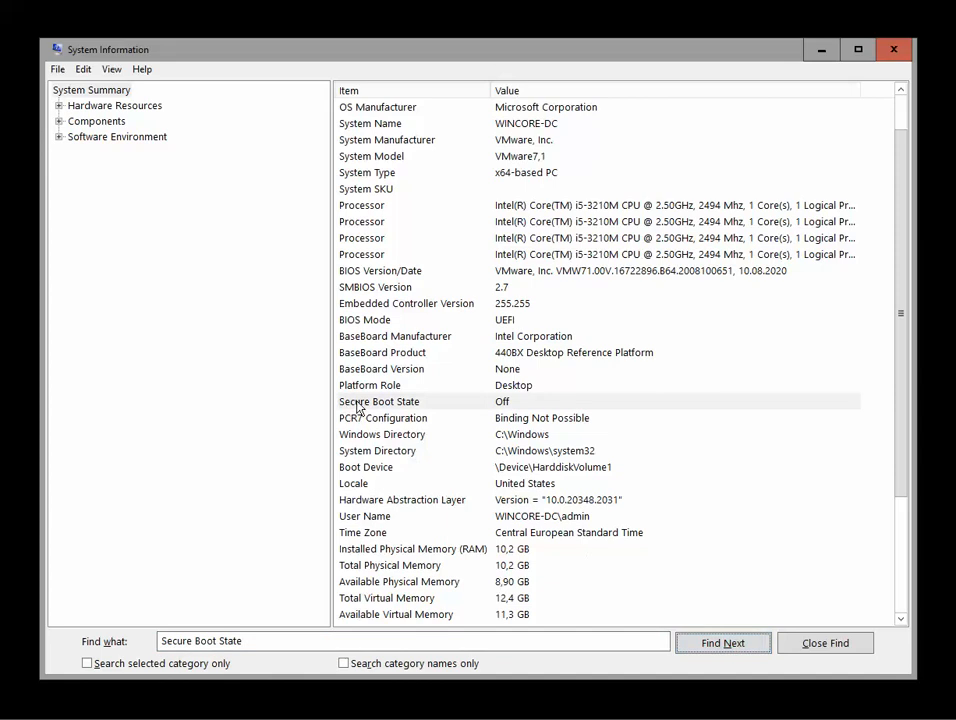
mouse_move(510, 408)
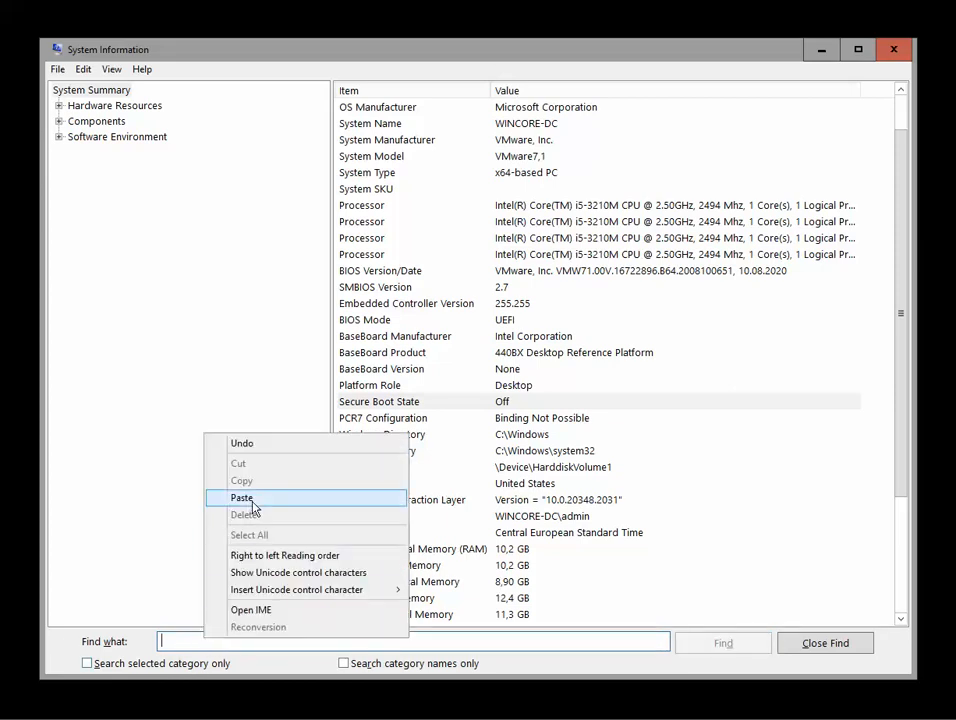
click(241, 497)
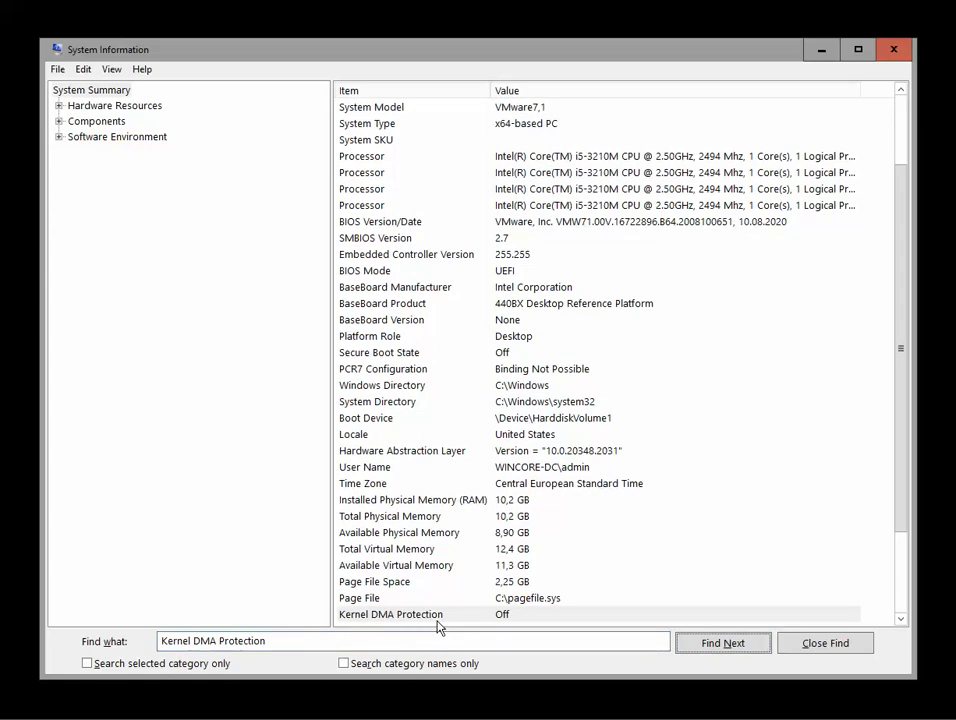
mouse_move(516, 623)
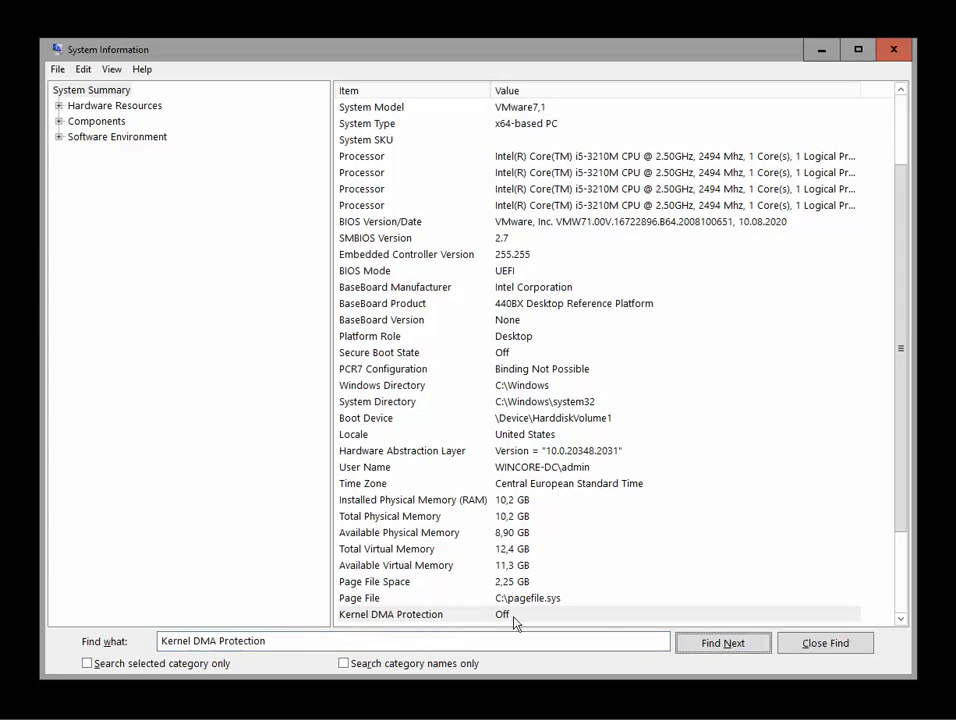
mouse_move(940, 546)
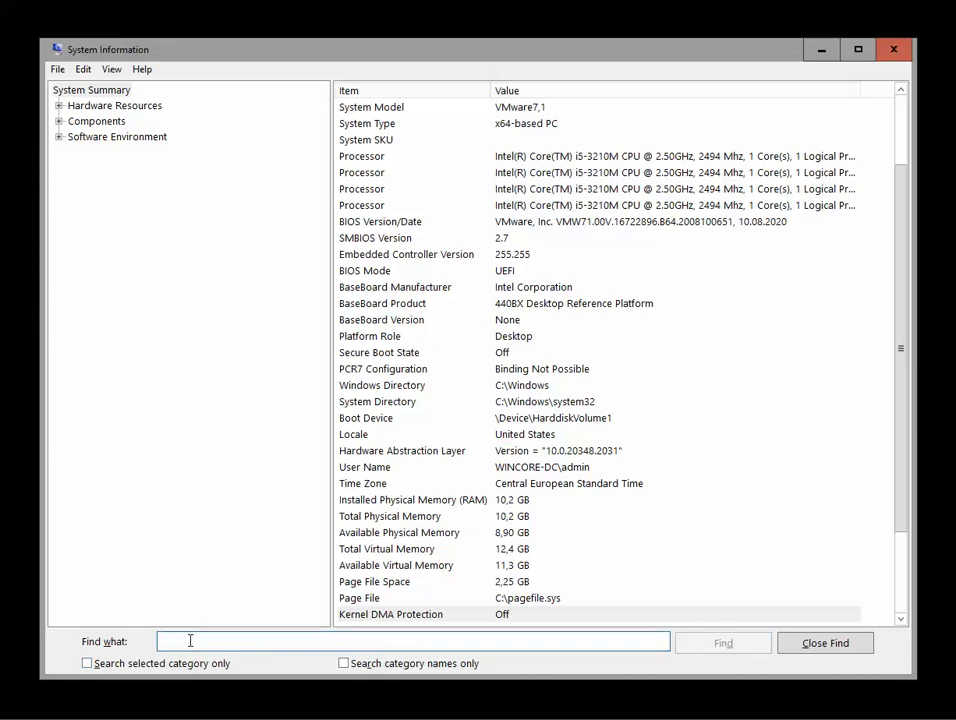
- Search for 'Virtualization-Based Security', which reads Enabled but not running
text(Virtualization-Based Security)
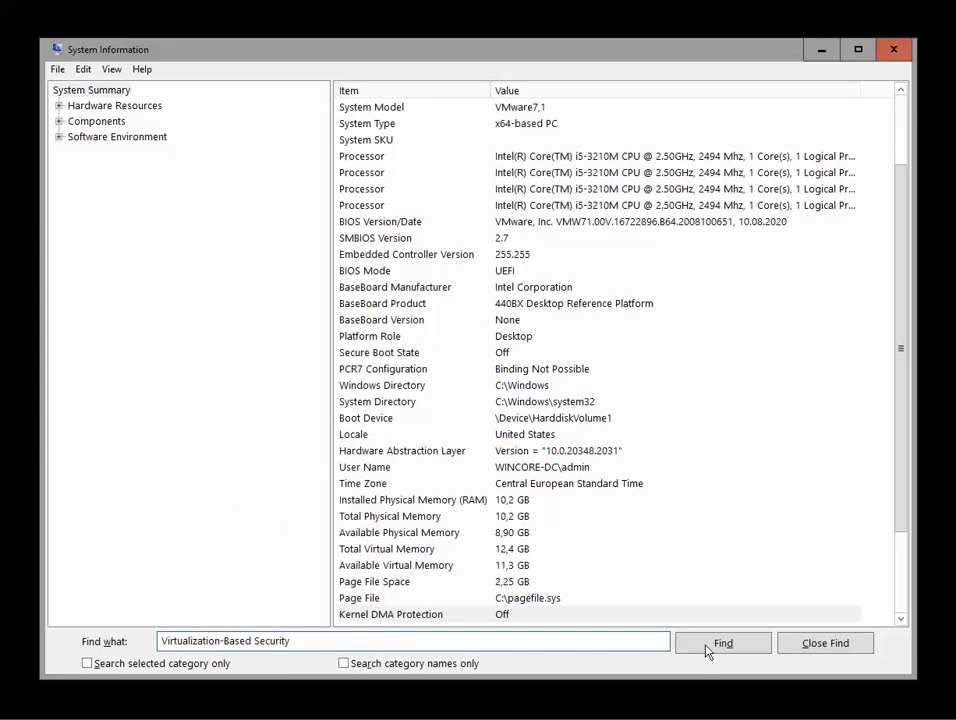
click(723, 643)
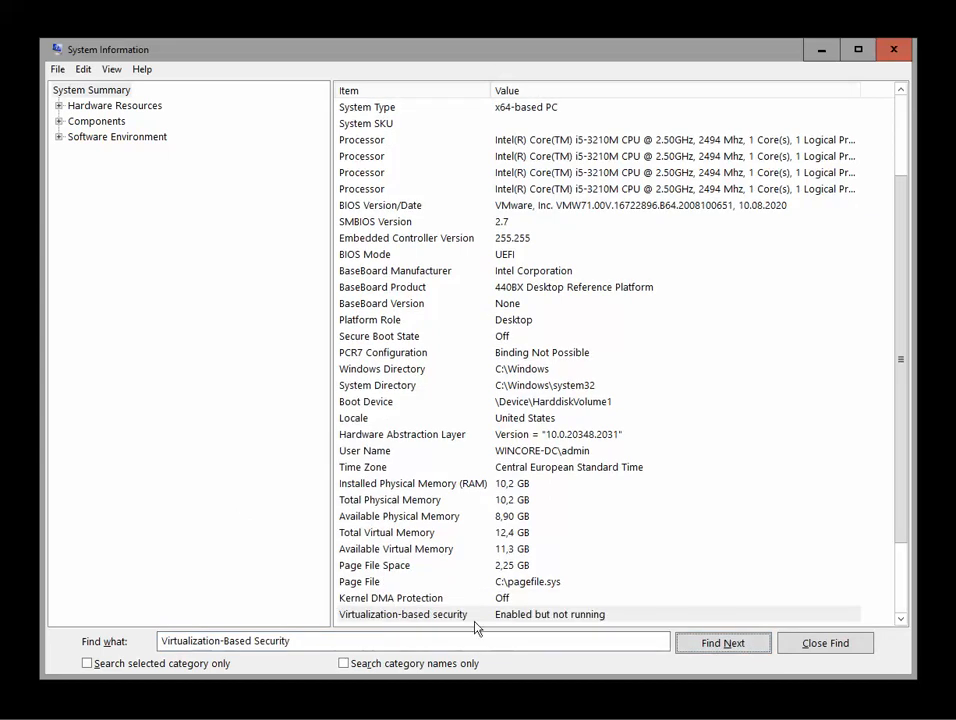
mouse_move(443, 631)
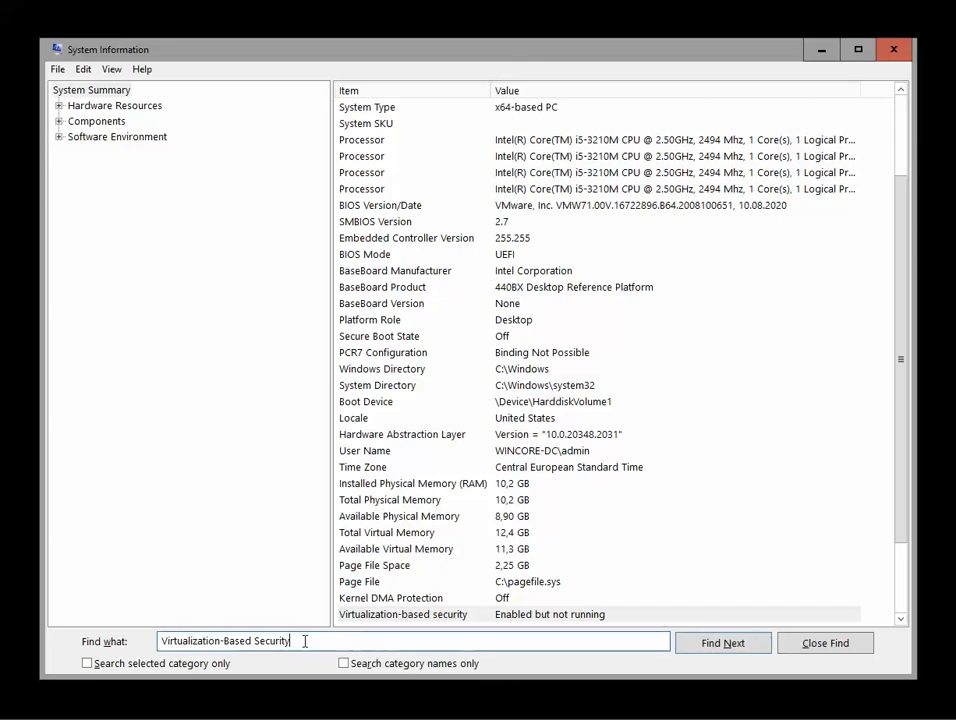
- Replace the search term with 'Hypervisor enforced Code Integrity' and find it
triple_click(225, 641)
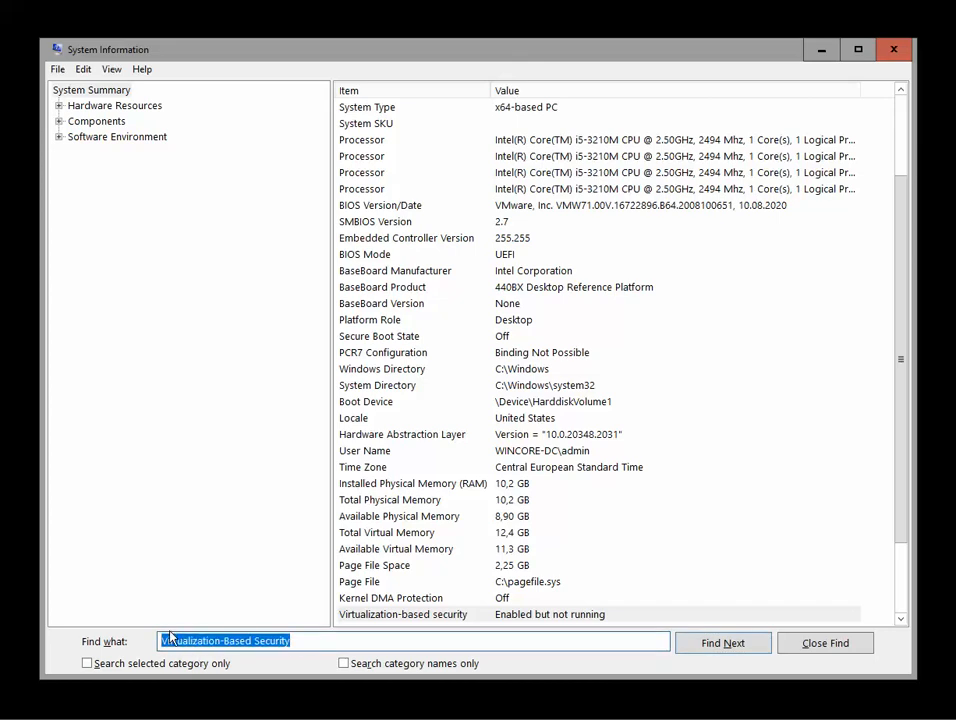
right_click(230, 641)
text(Hypervisor enforced Code Integrity)
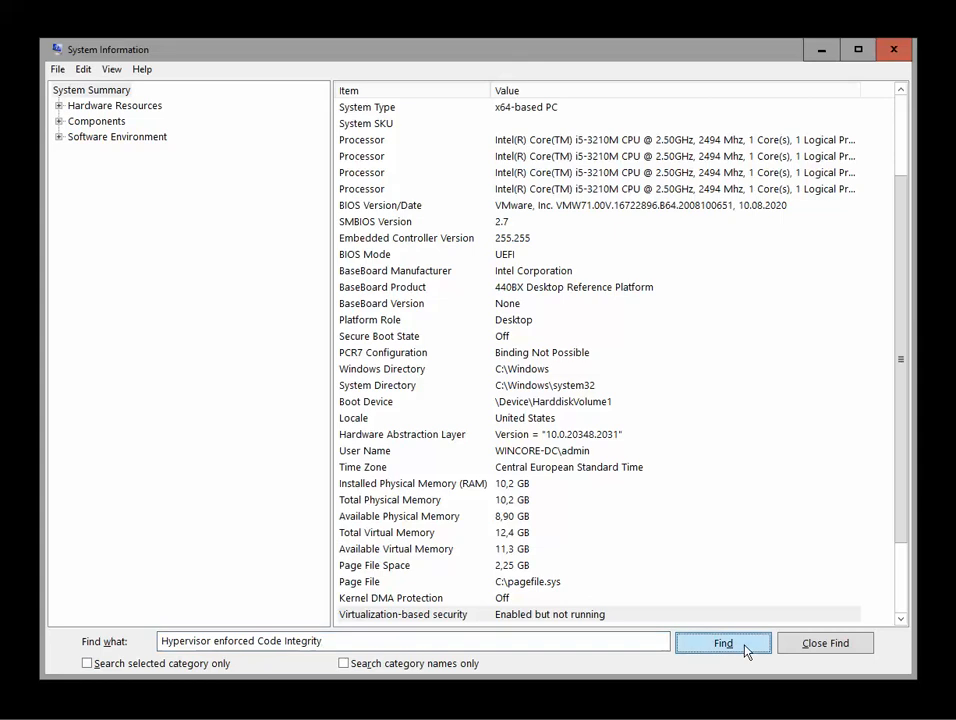
click(723, 643)
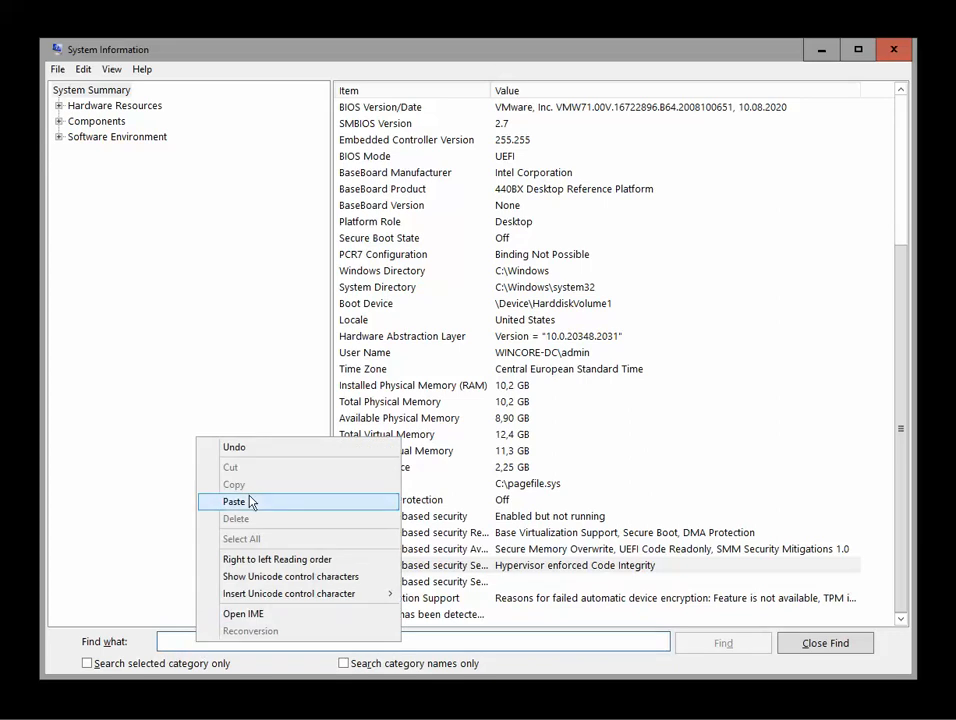
- Paste 'Secure Launch' as the search term and start the find
click(234, 501)
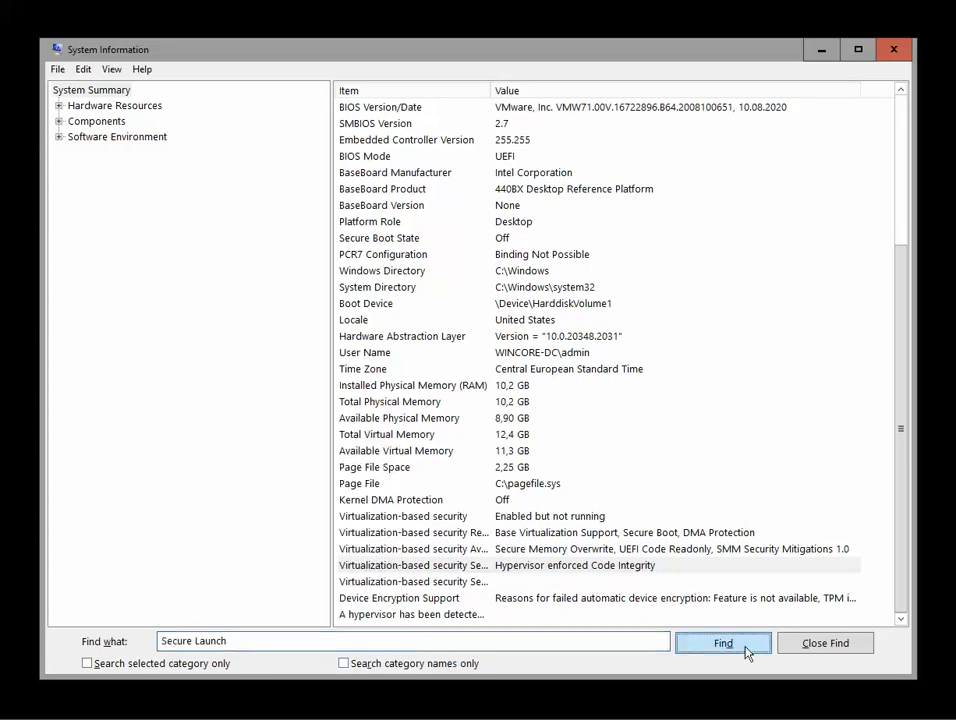
click(723, 643)
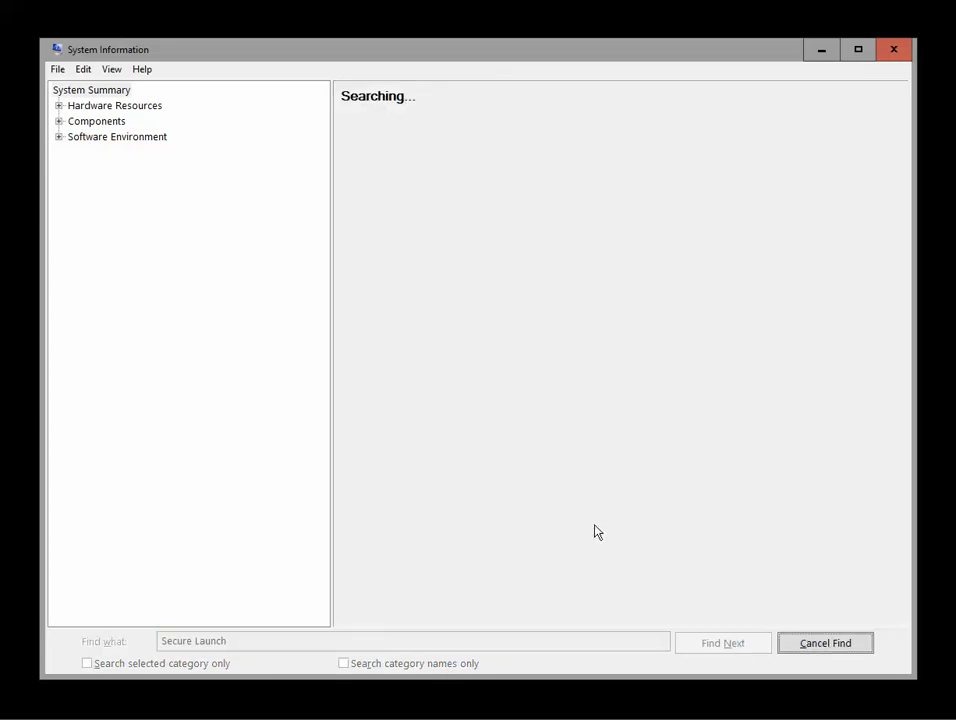
mouse_move(644, 522)
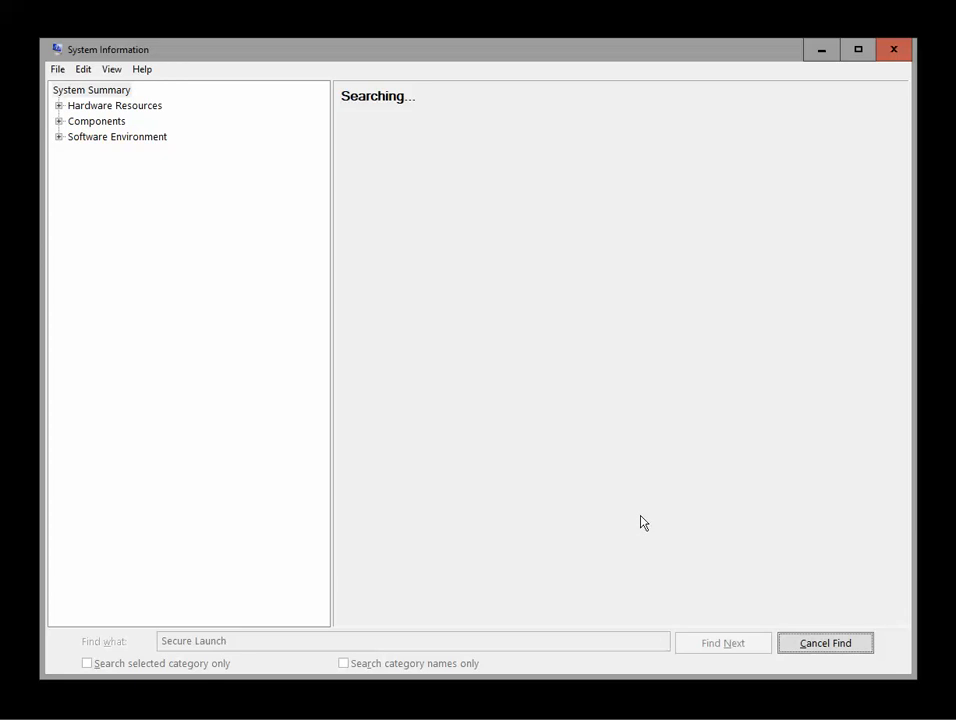
mouse_move(616, 570)
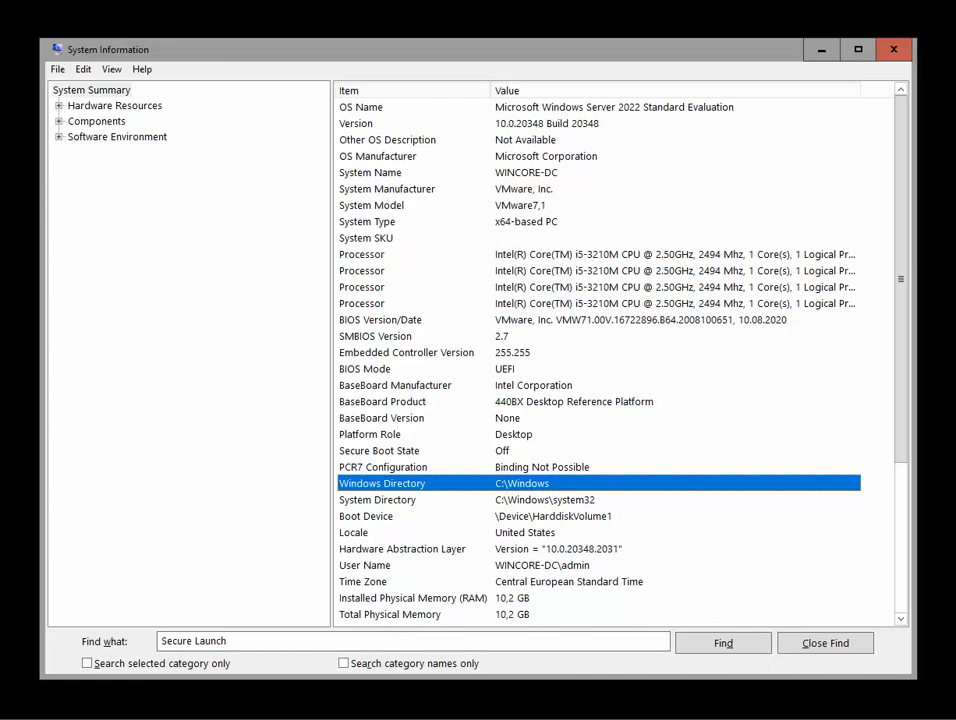
mouse_move(728, 499)
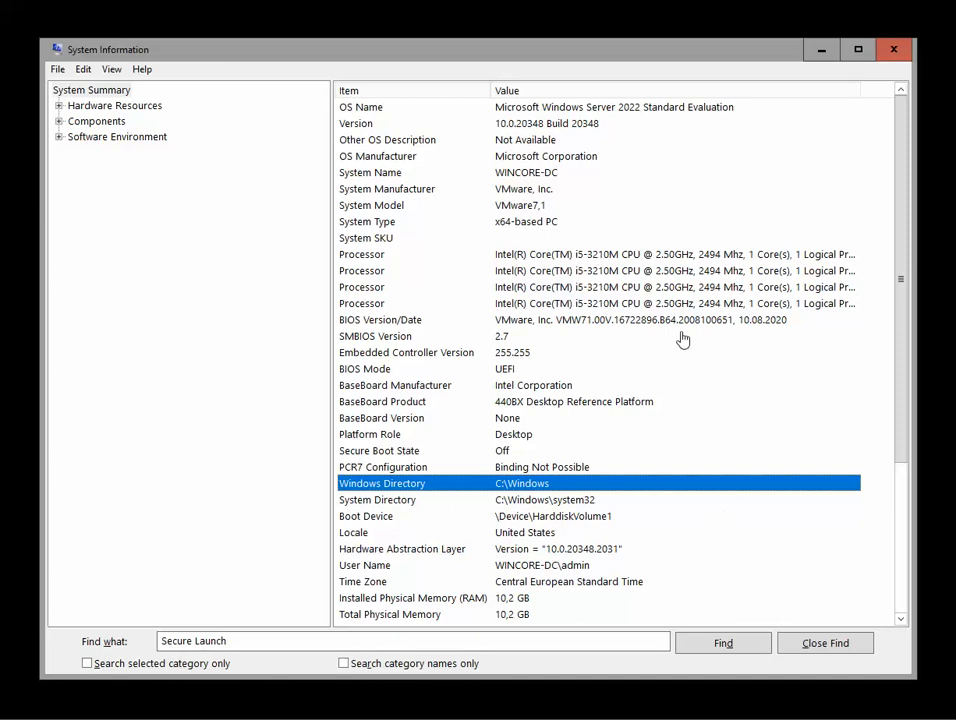
mouse_move(665, 392)
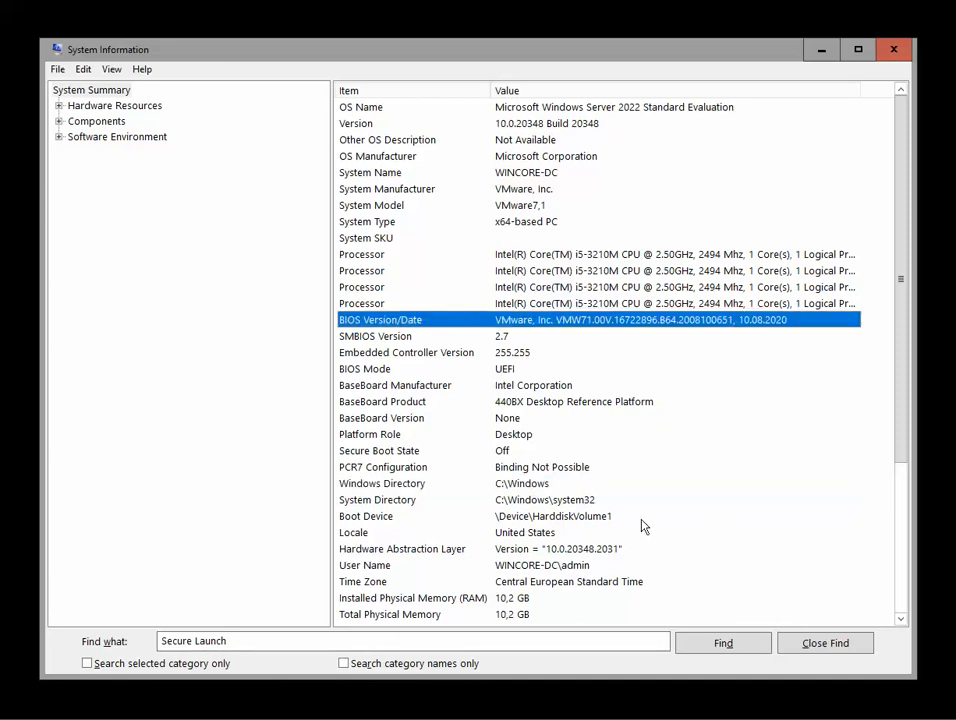
mouse_move(538, 454)
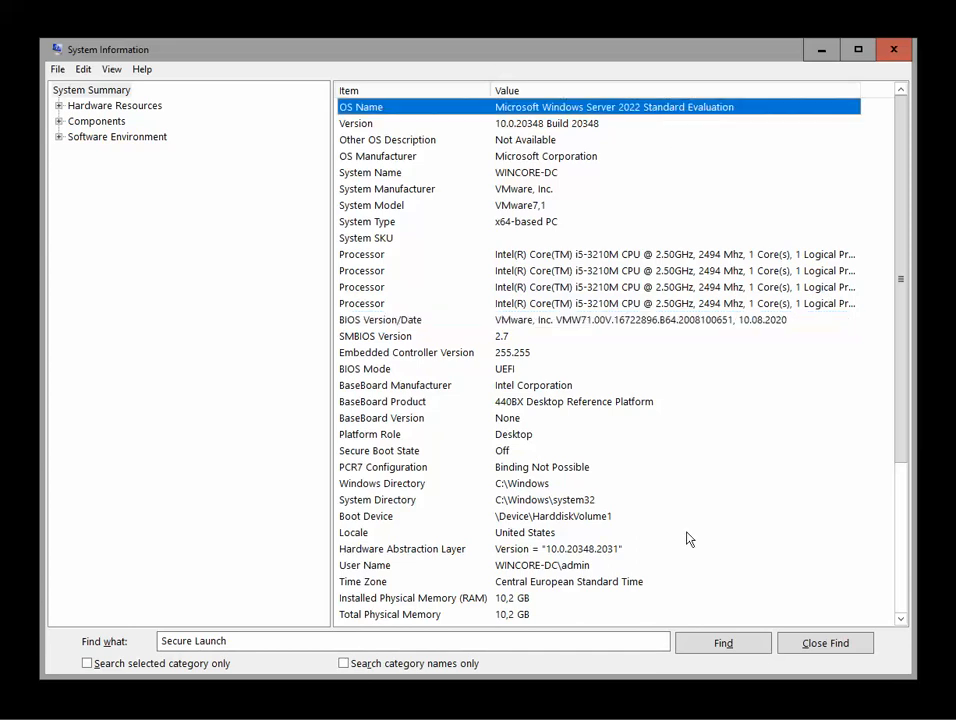
mouse_move(401, 229)
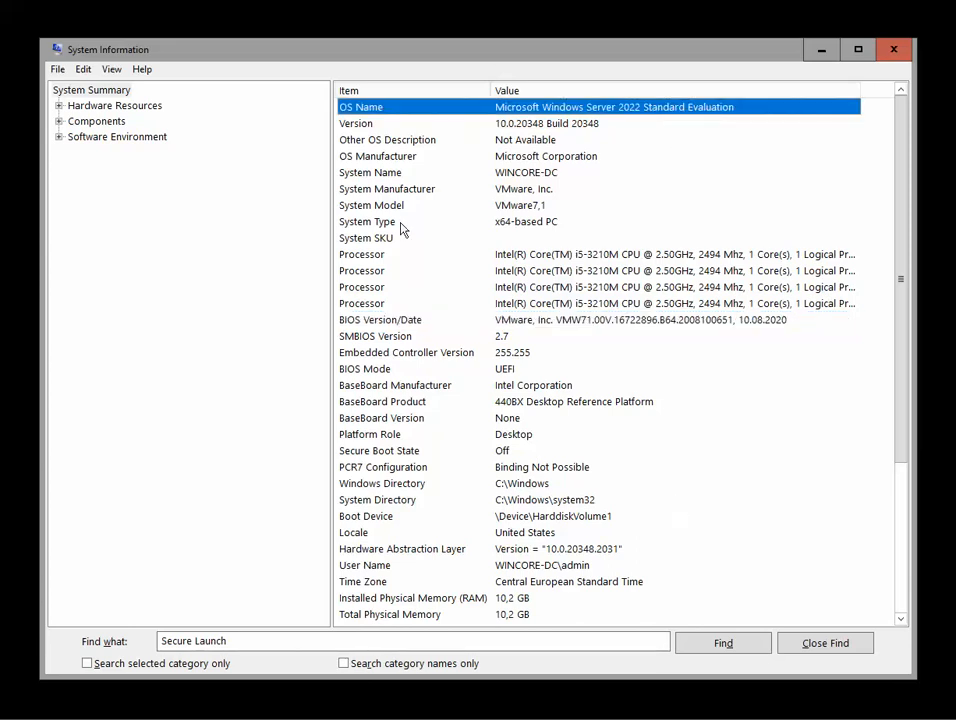
mouse_move(614, 466)
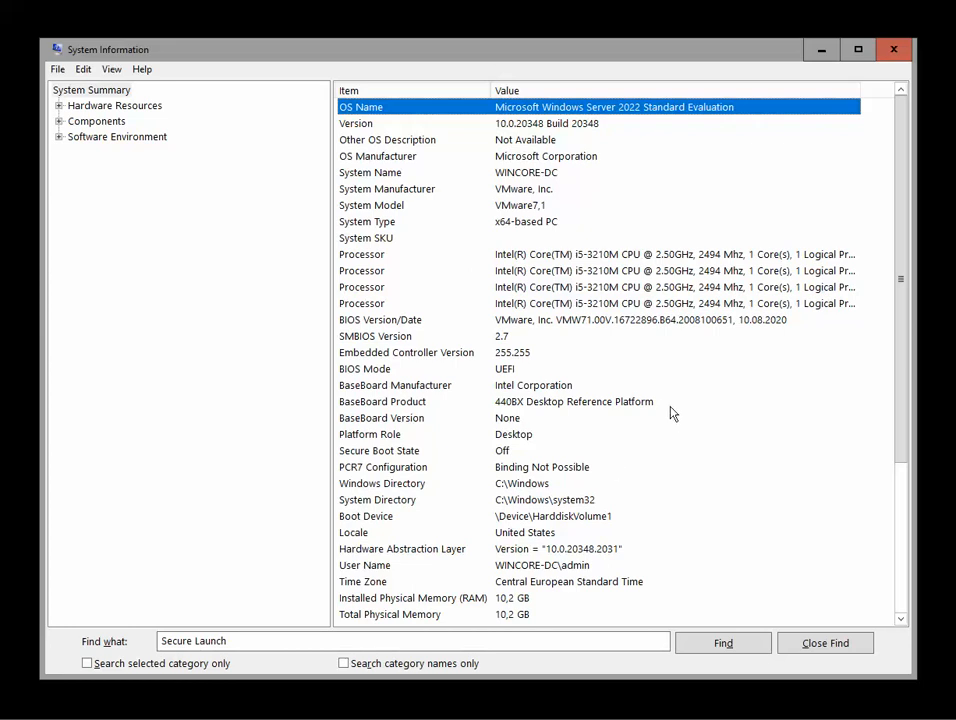
mouse_move(681, 505)
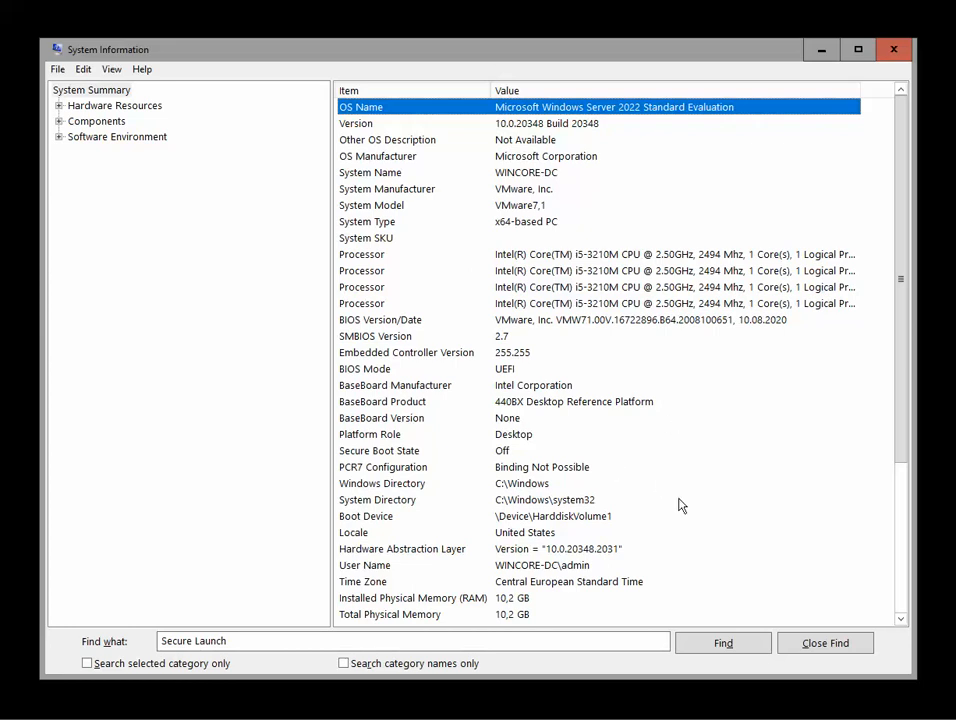
mouse_move(655, 535)
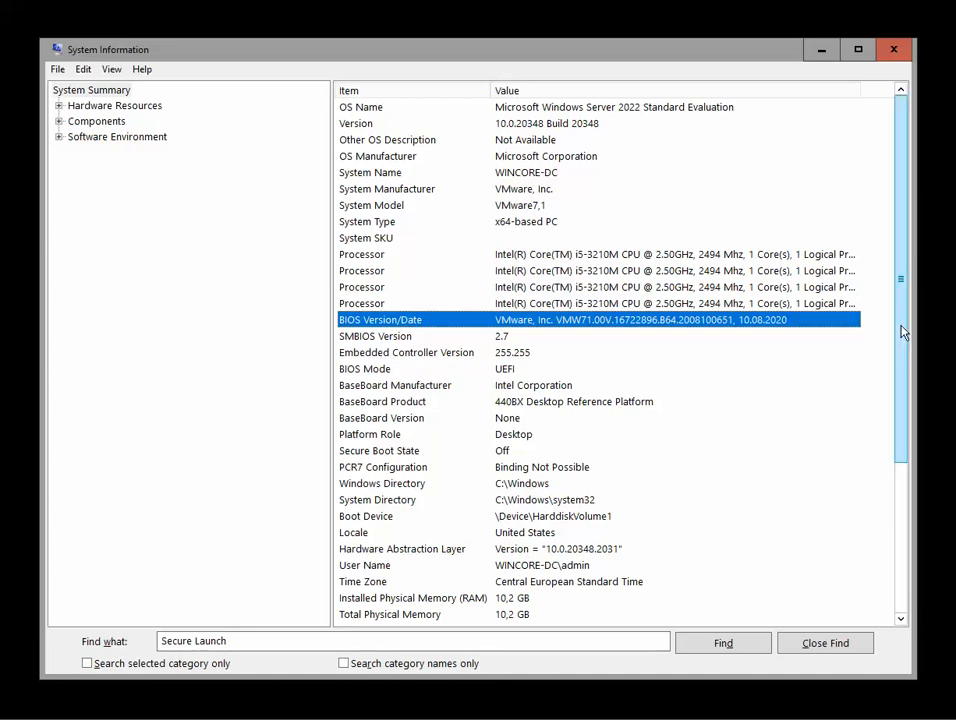
- Scroll the System Summary down to the virtualization-based security rows
scroll(down, 3)
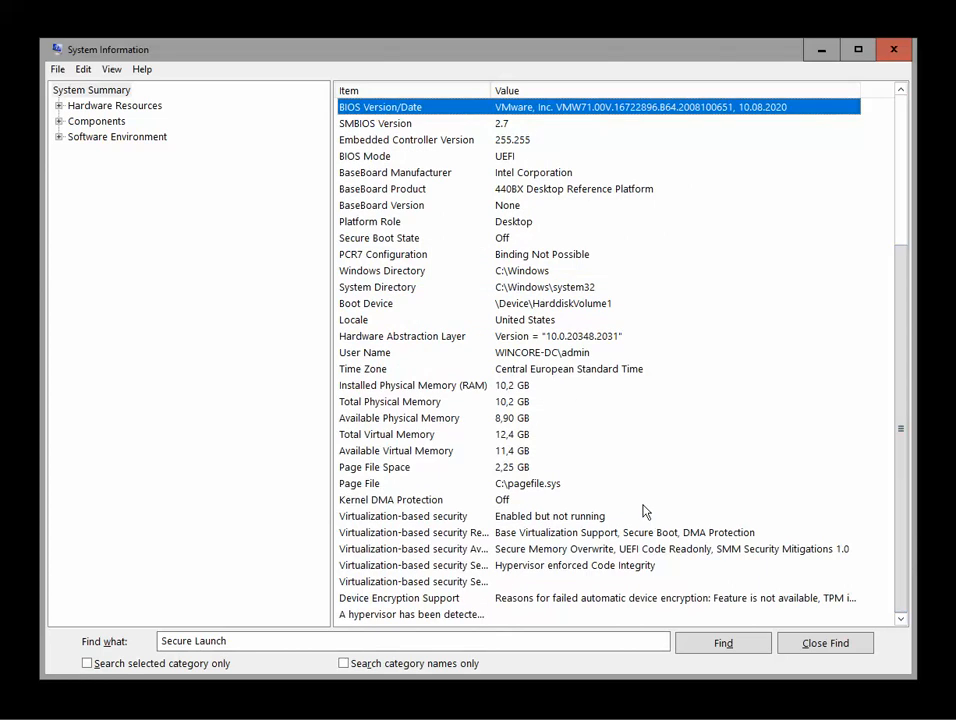
mouse_move(667, 450)
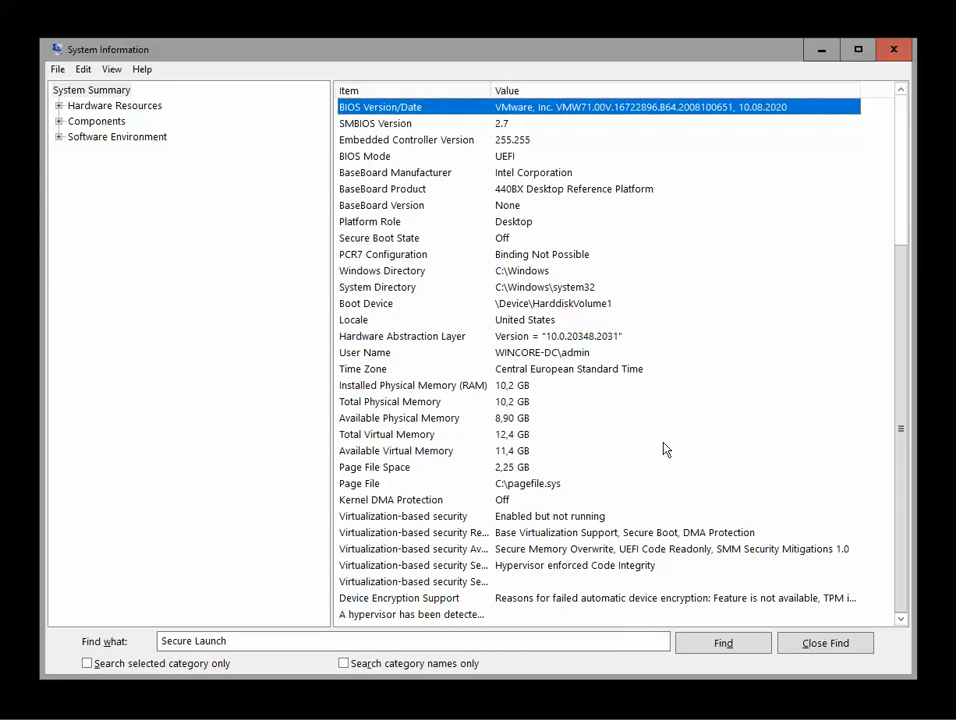
mouse_move(747, 471)
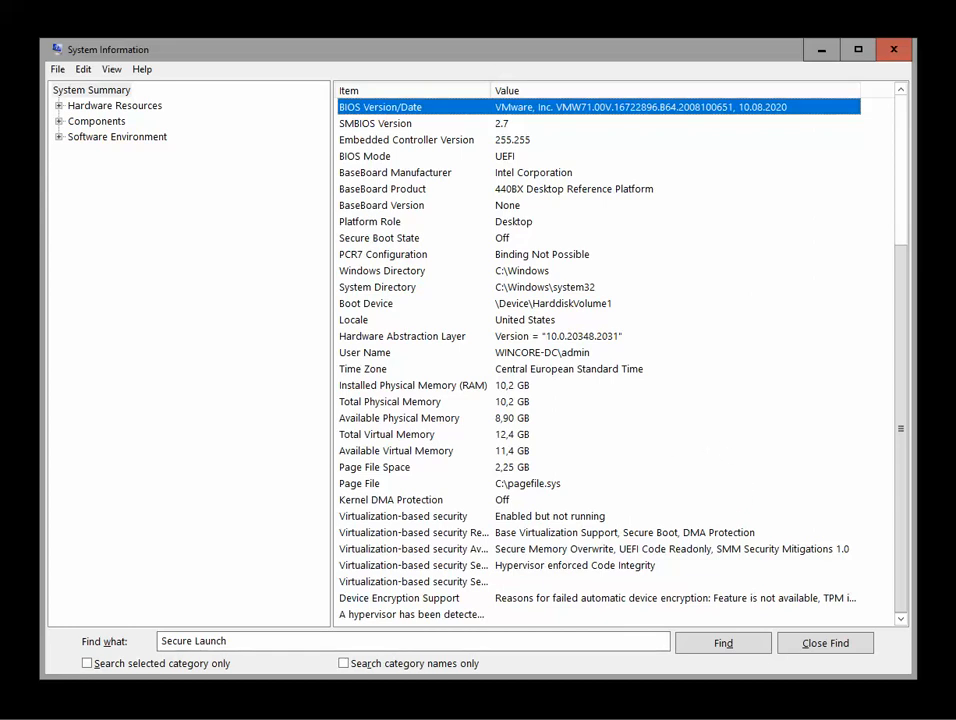
mouse_move(650, 434)
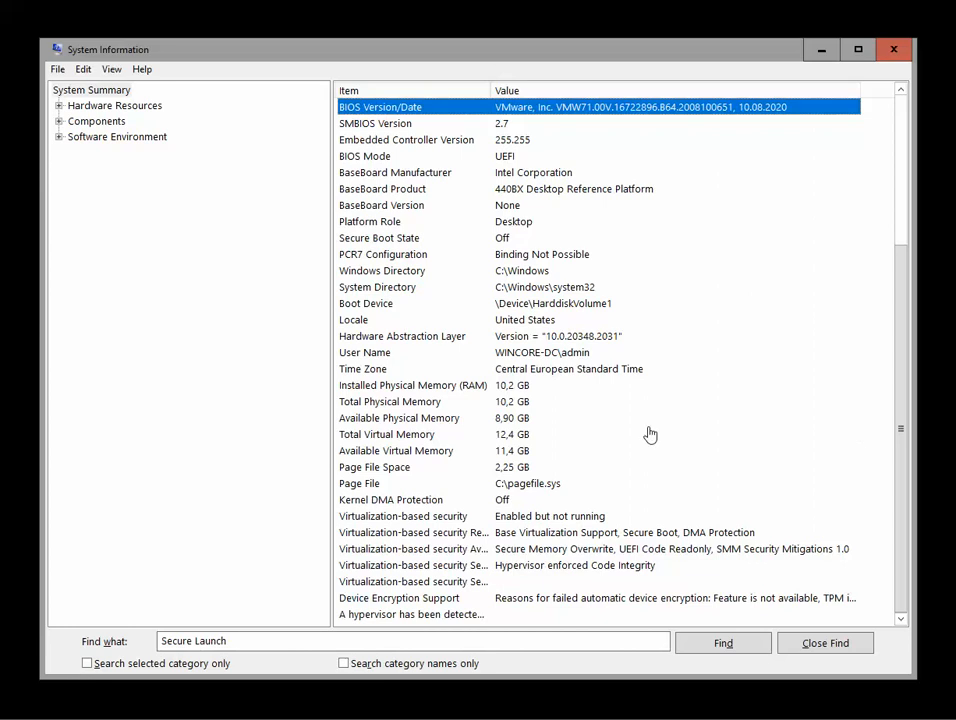
mouse_move(641, 401)
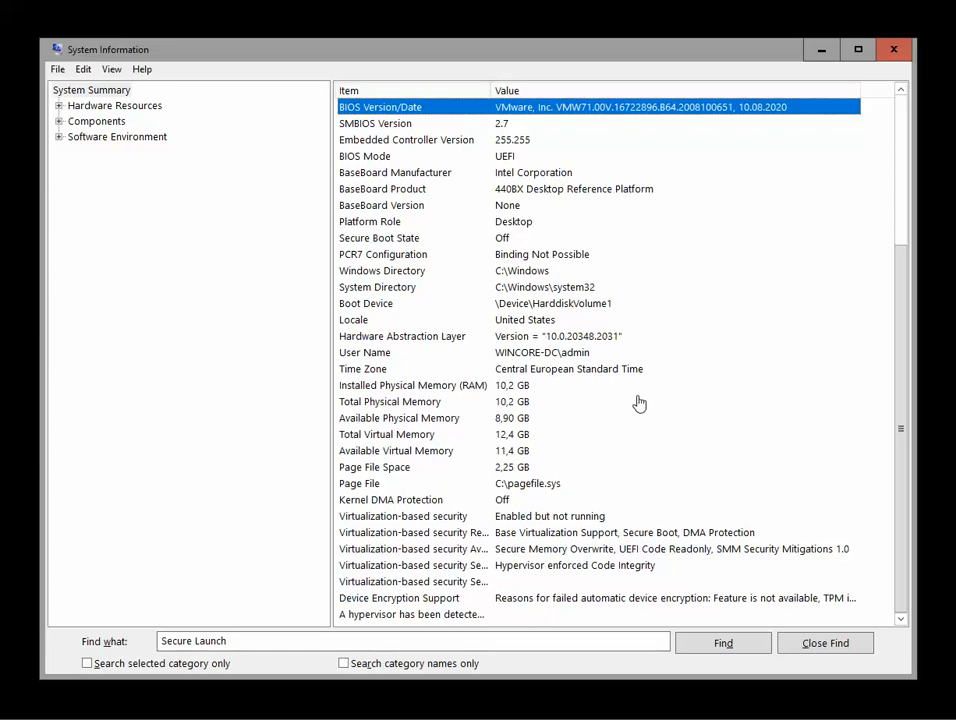
mouse_move(639, 404)
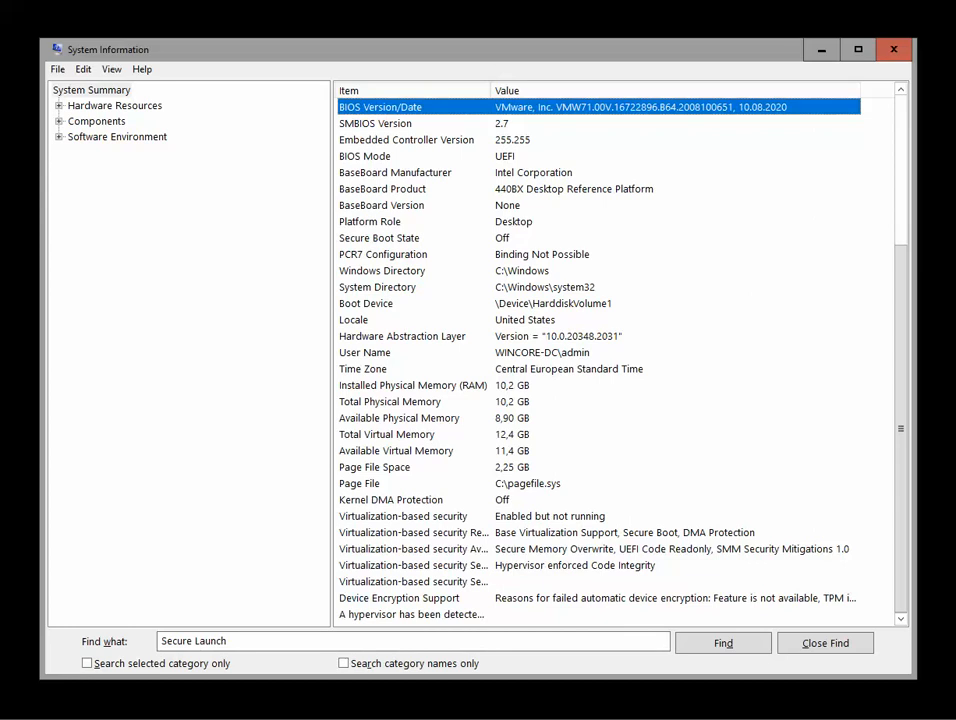
mouse_move(879, 293)
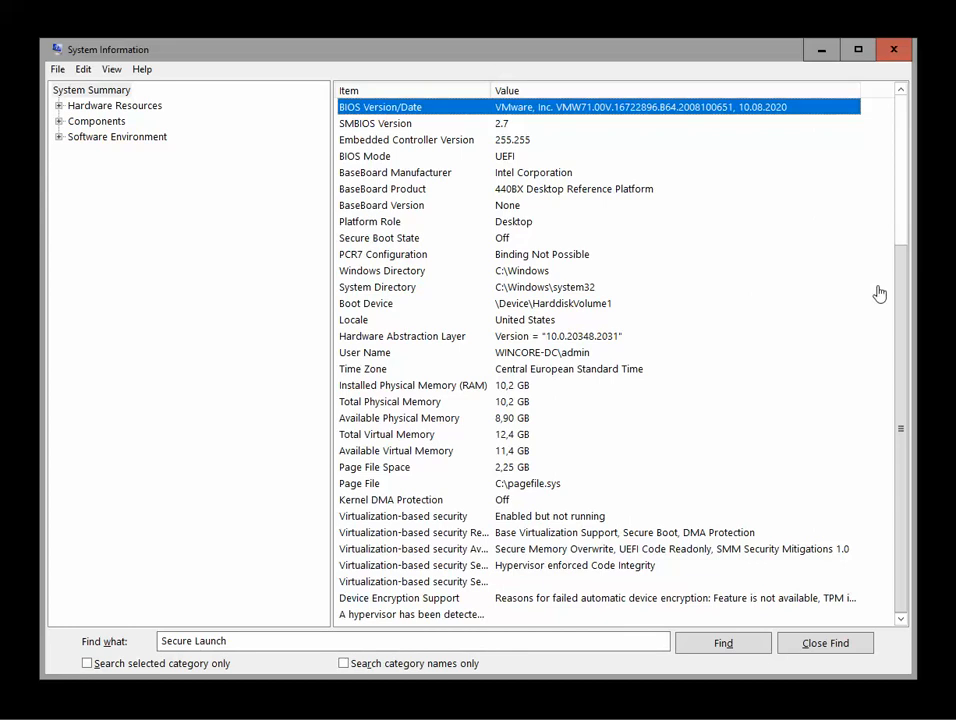
mouse_move(893, 49)
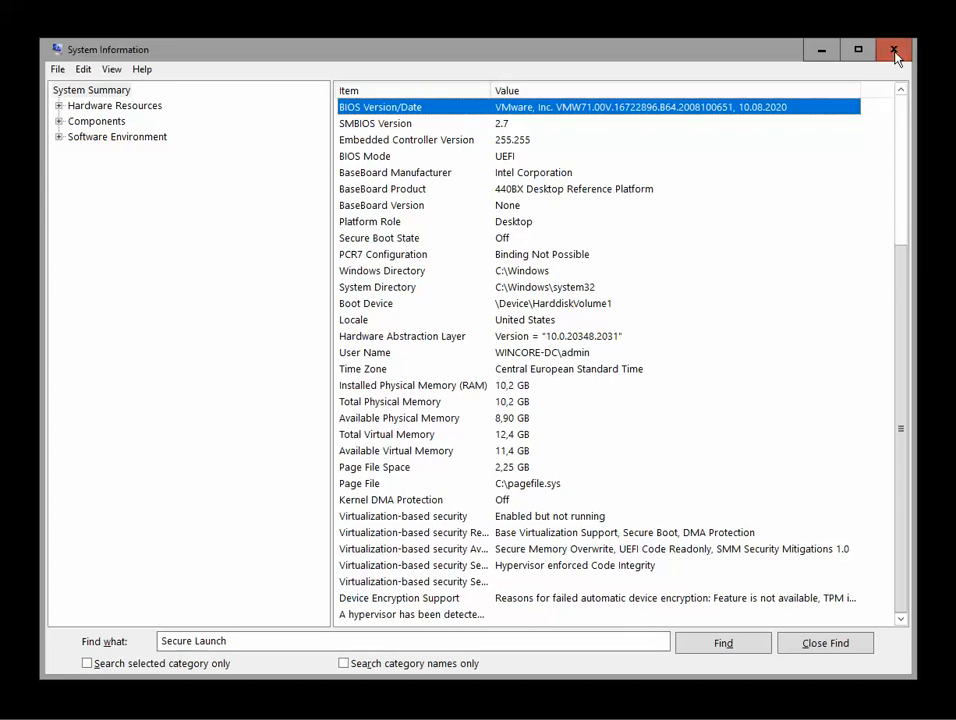
- Close System Information and highlight the False value for TpmPresent in the Get-Tpm output
click(893, 49)
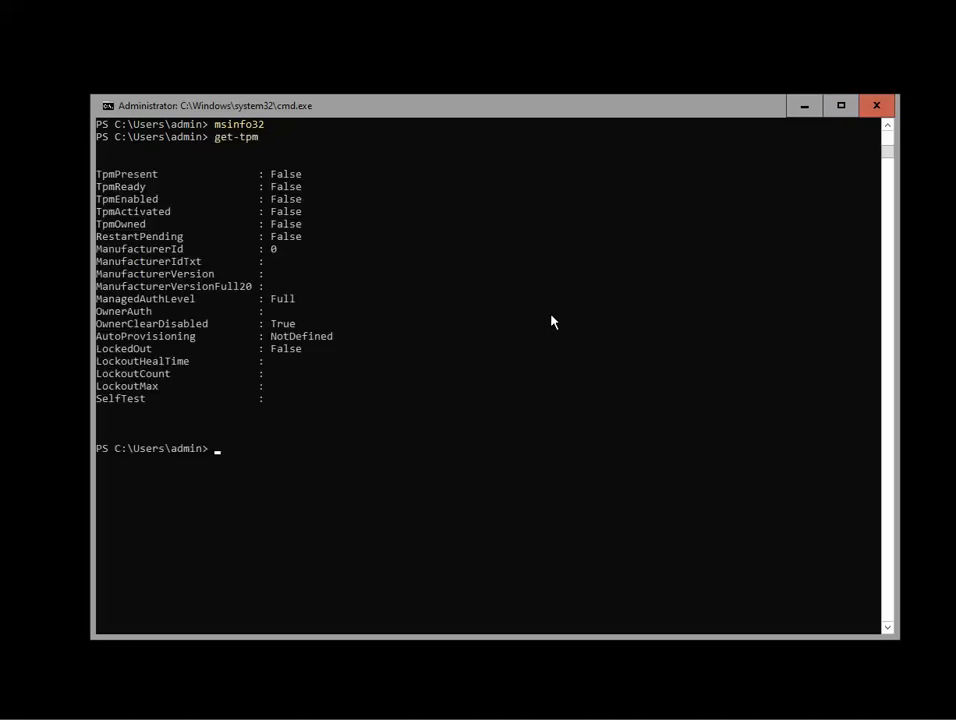
mouse_move(417, 322)
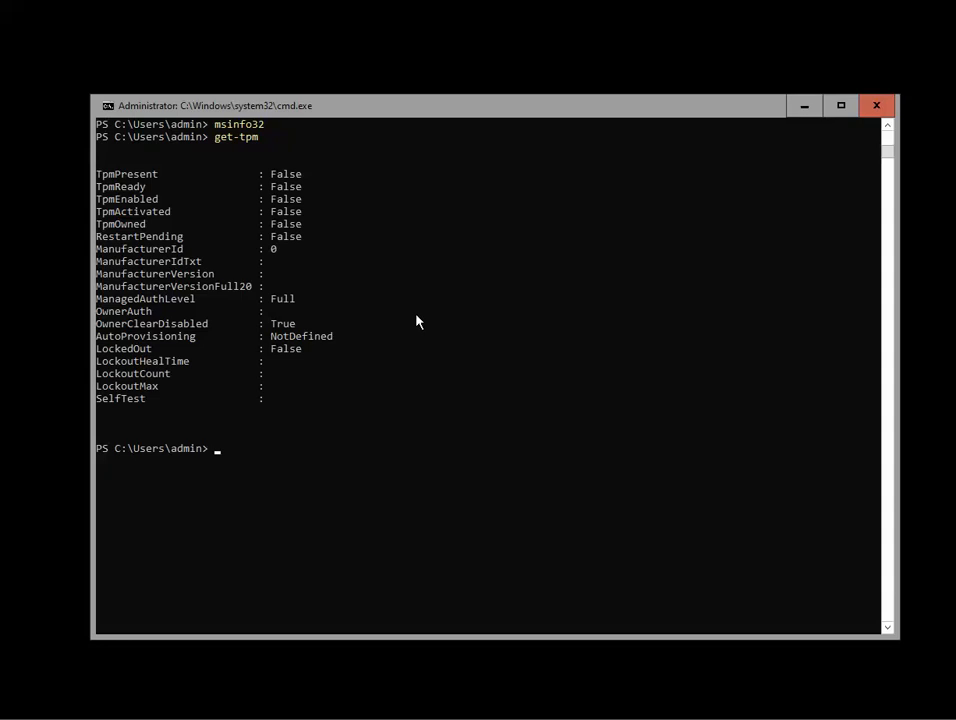
mouse_move(398, 328)
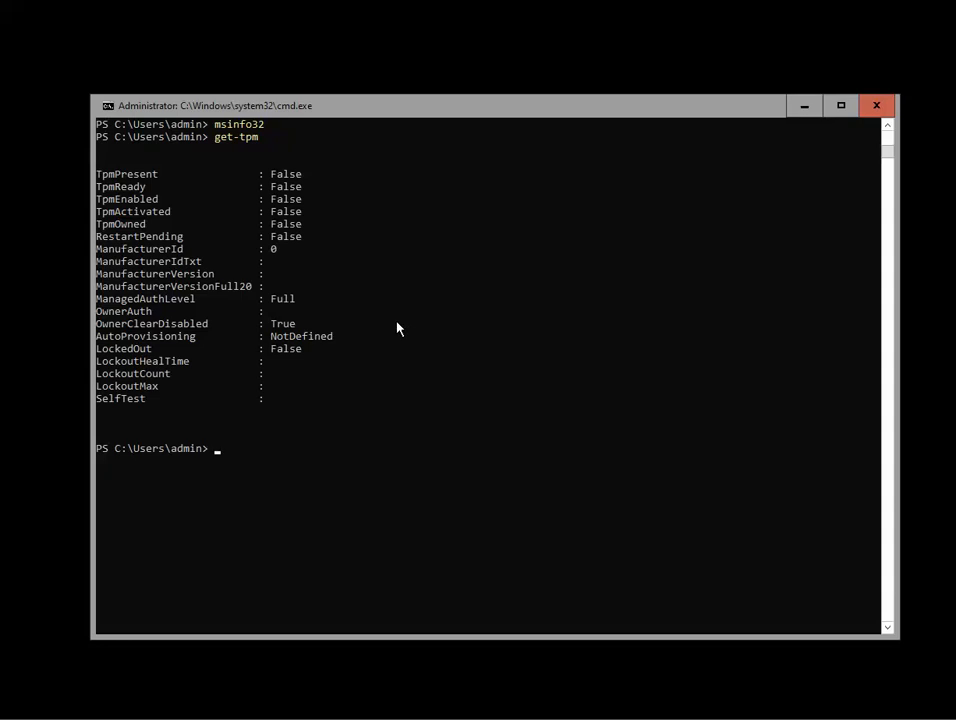
mouse_move(420, 328)
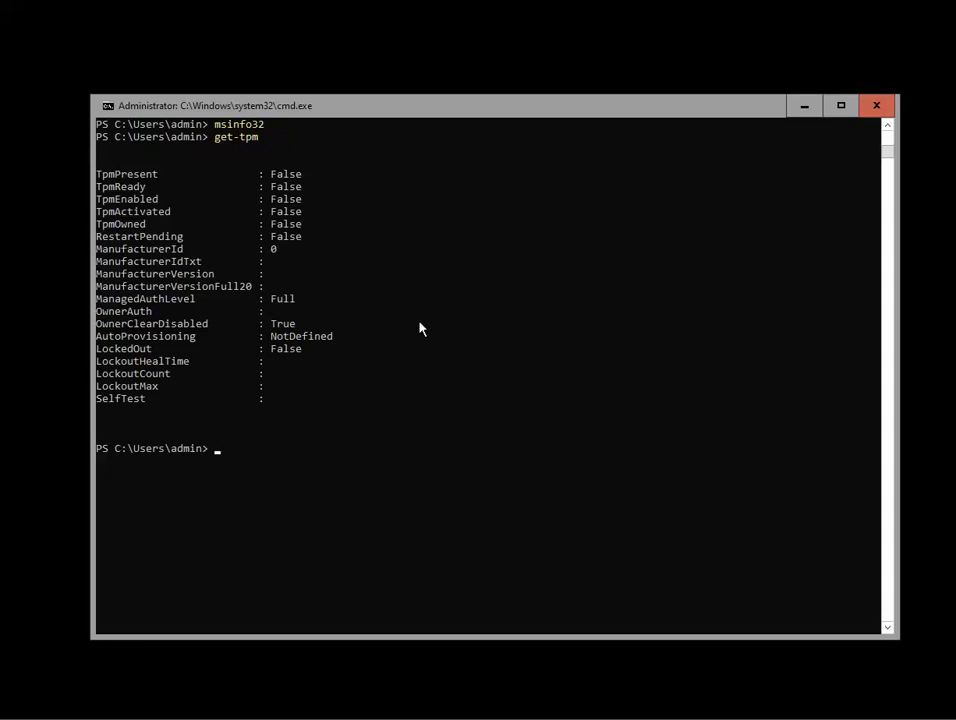
mouse_move(285, 182)
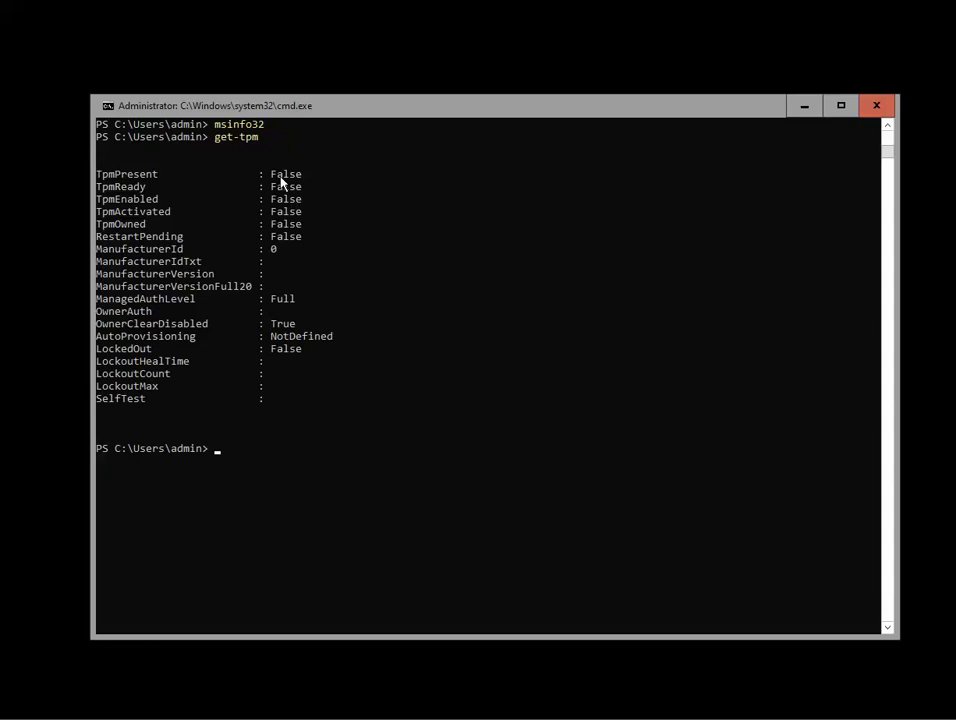
double_click(285, 174)
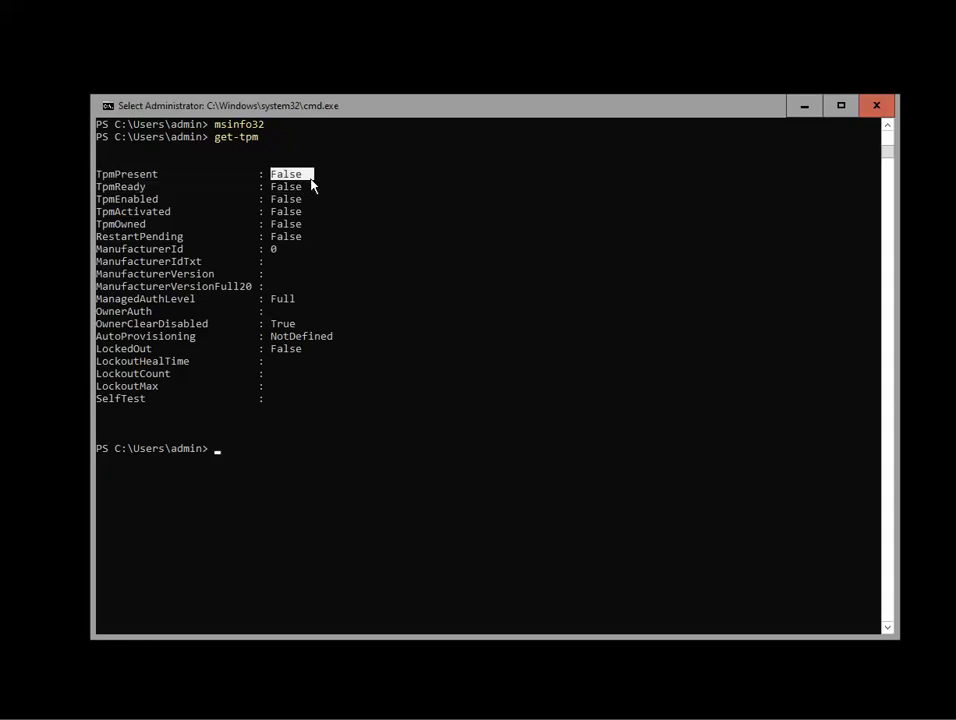
mouse_move(392, 374)
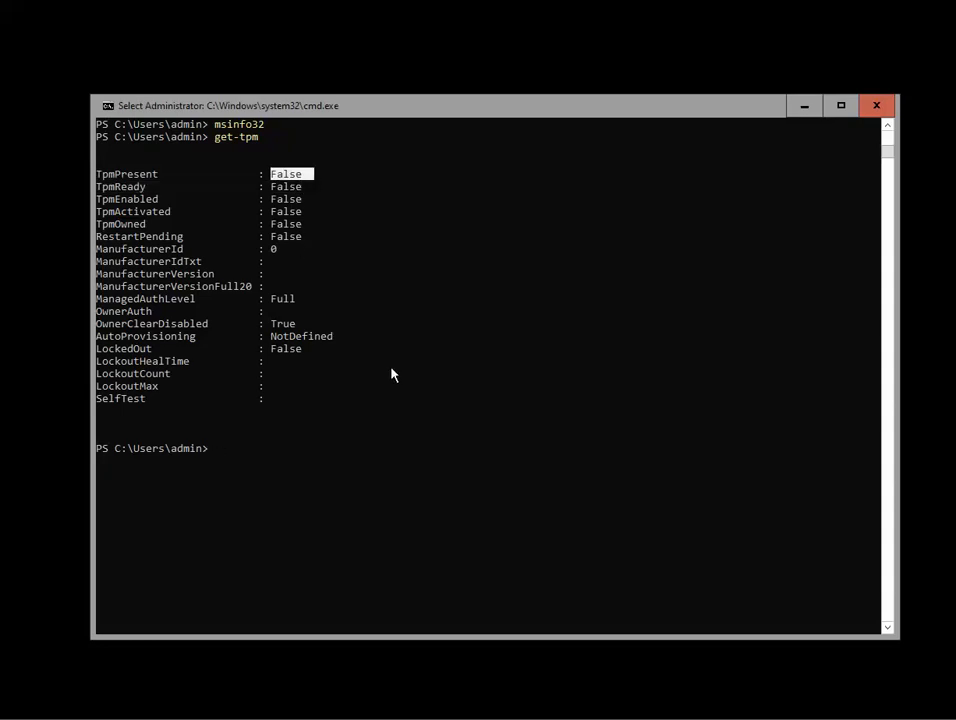
mouse_move(298, 204)
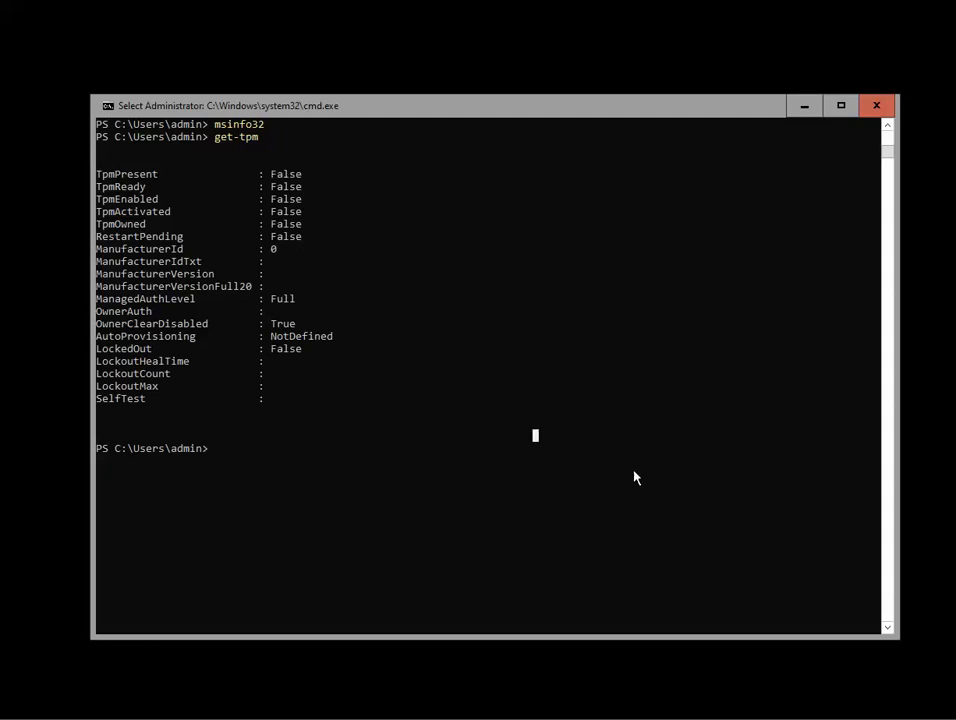
mouse_move(915, 350)
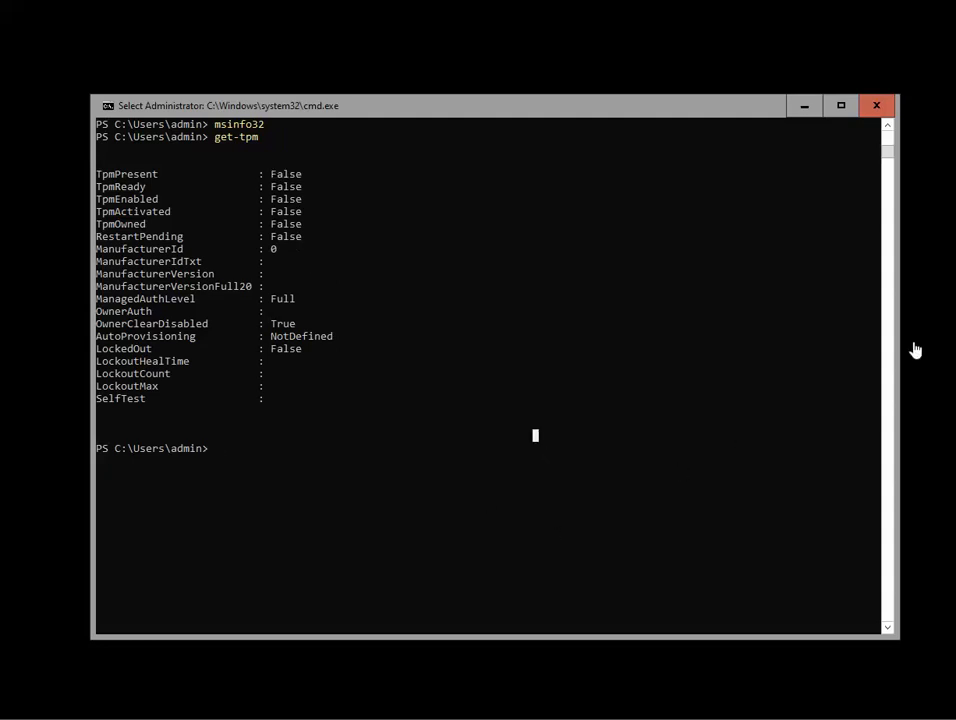